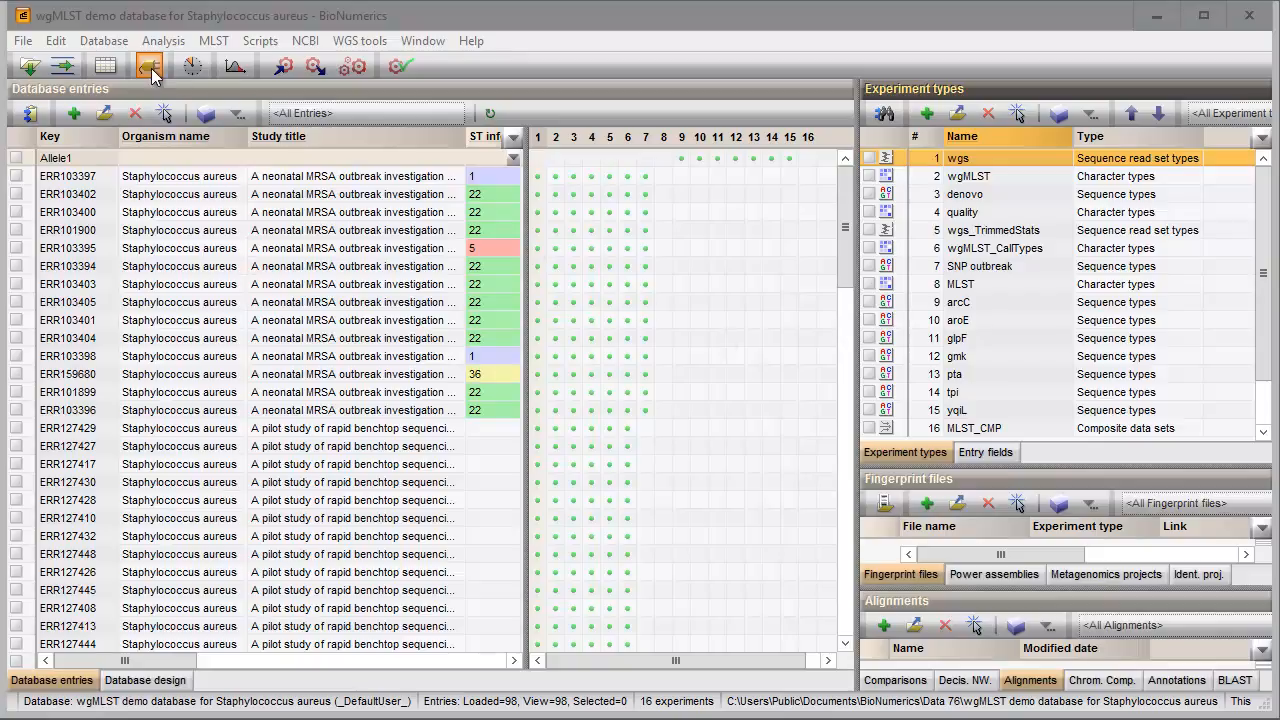
- Open the plugin manager from the toolbar plugins button
left_click(142, 67)
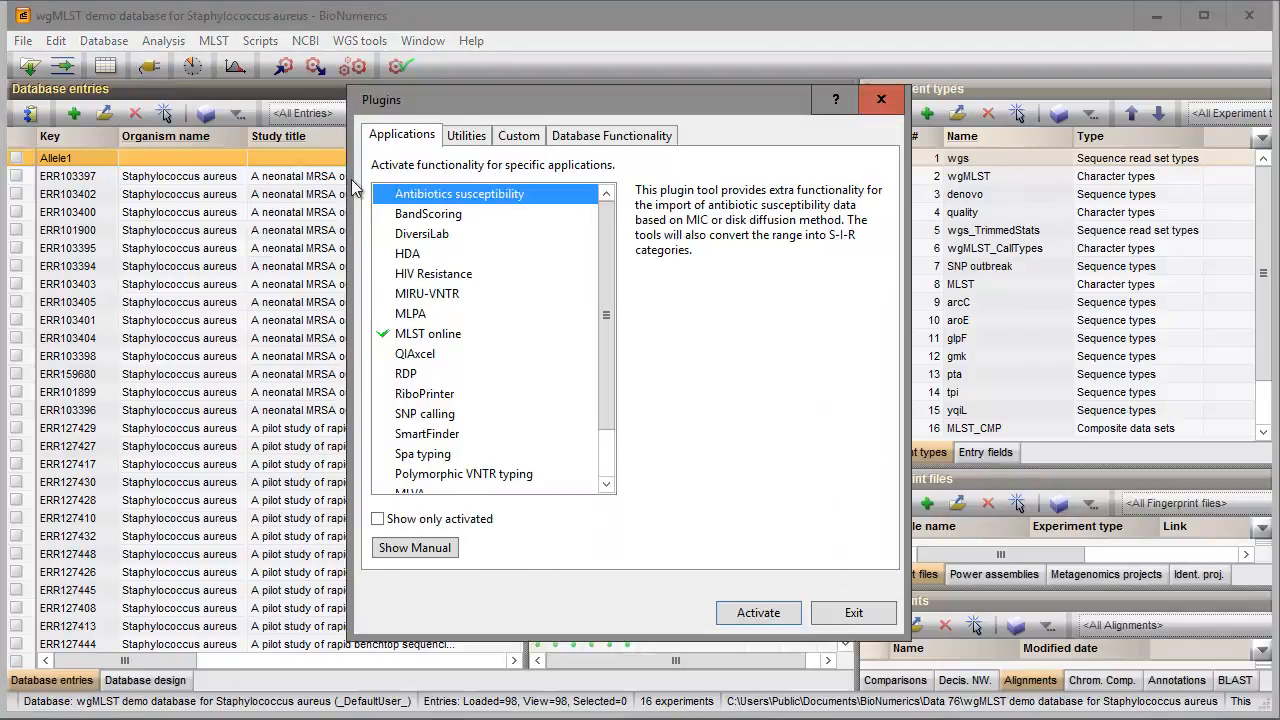
- Activate the Sequence extraction utility plugin, confirm it, and exit the plugin manager
left_click(466, 135)
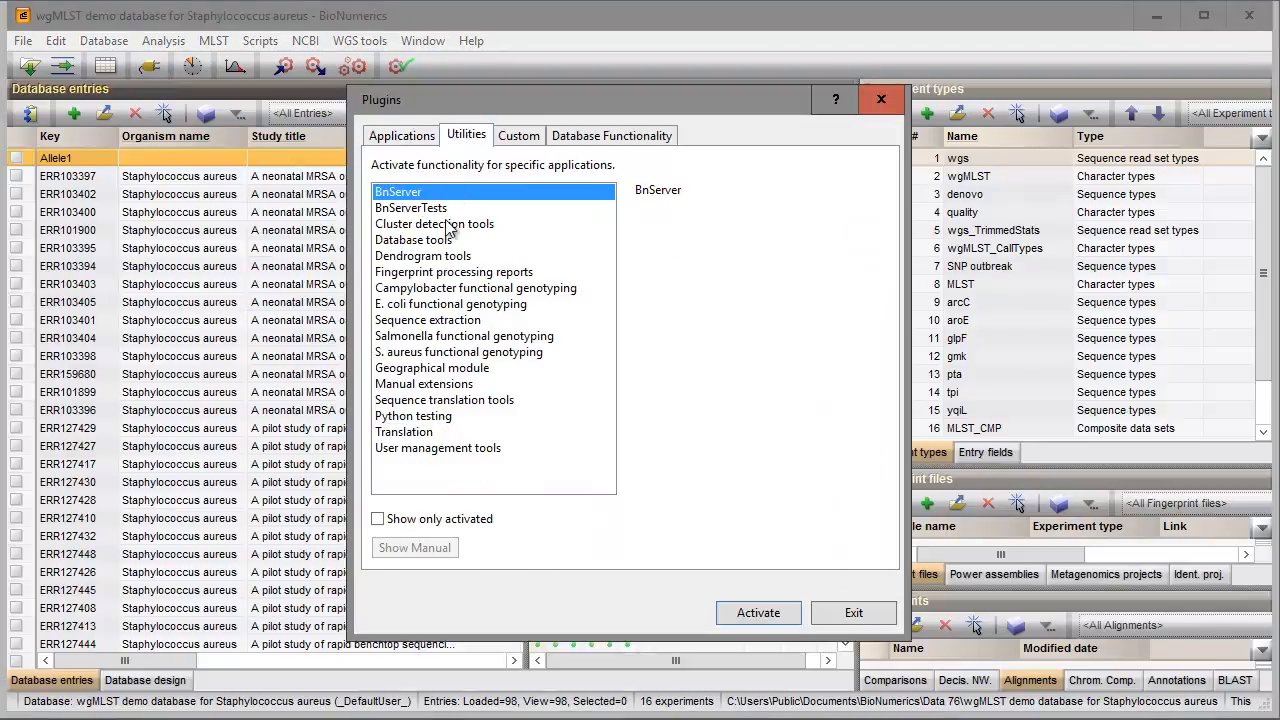
left_click(427, 319)
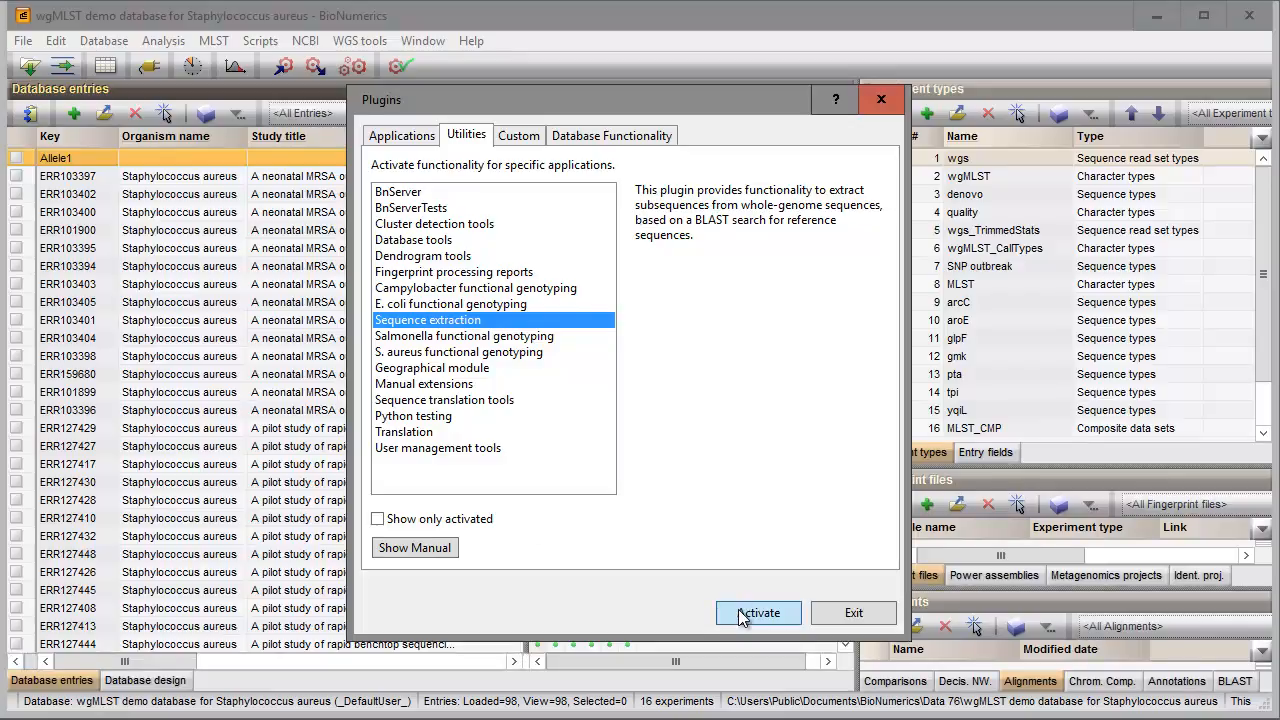
left_click(758, 612)
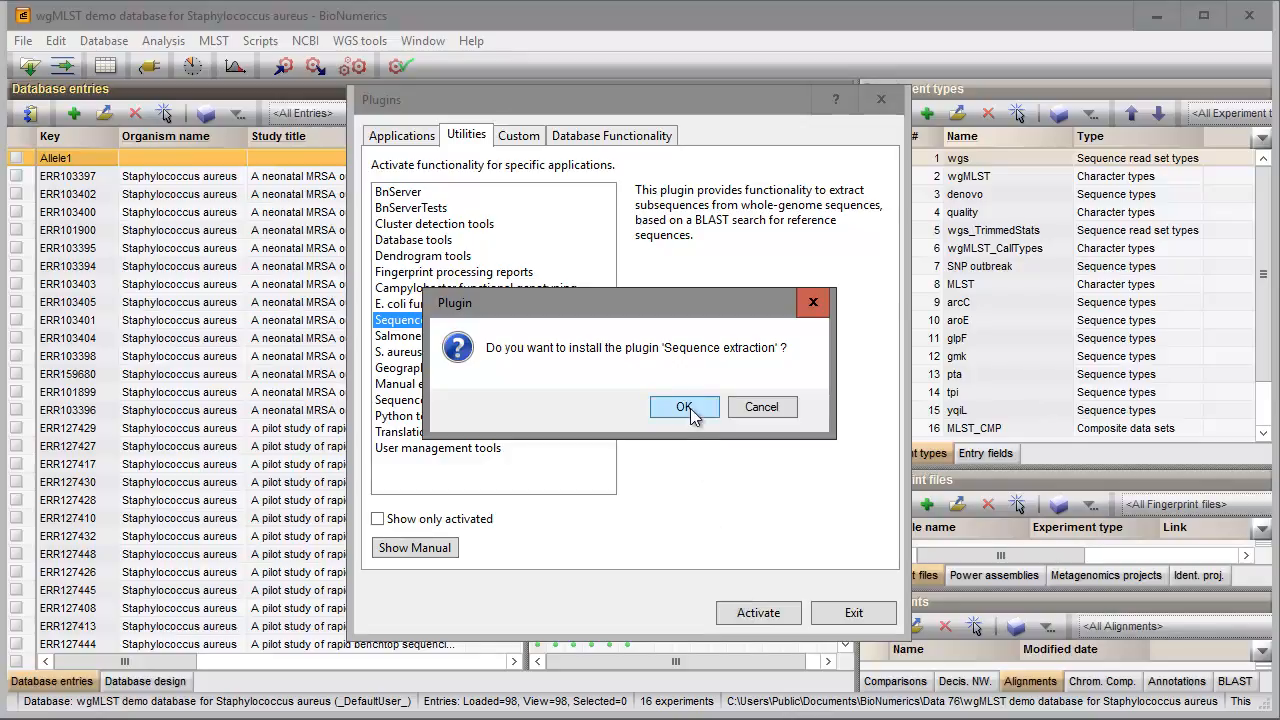
left_click(685, 407)
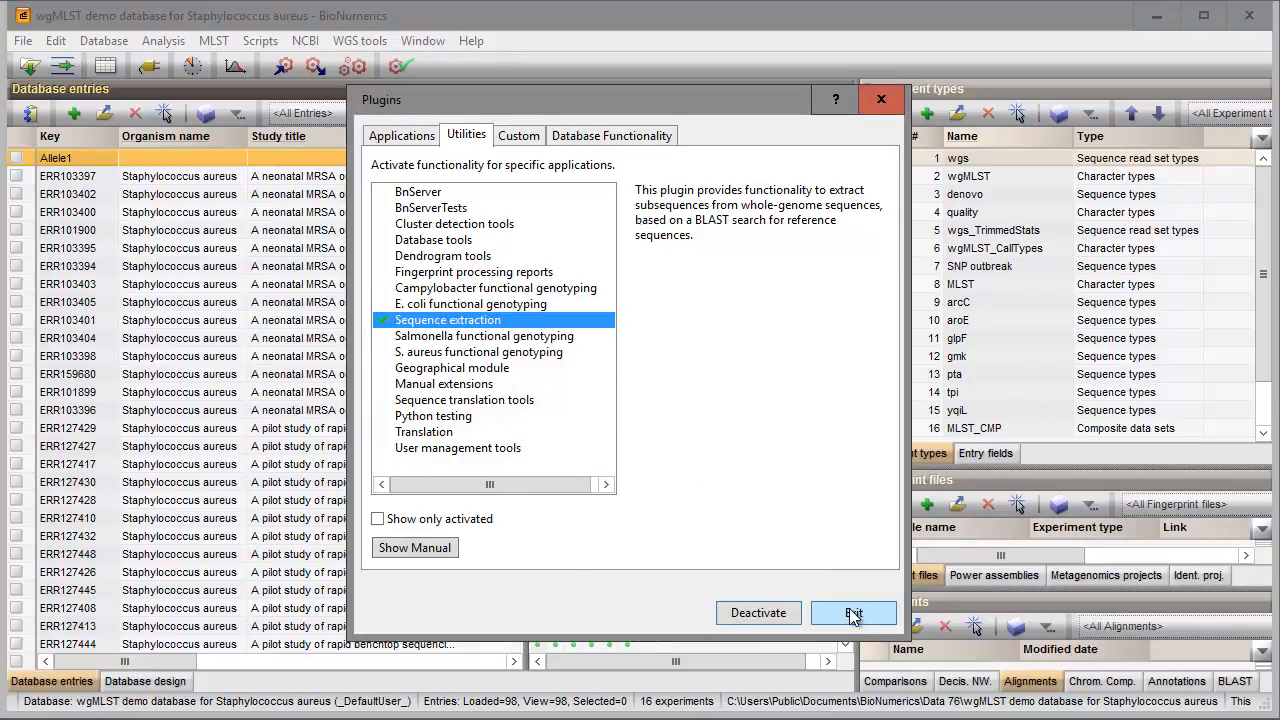
left_click(854, 613)
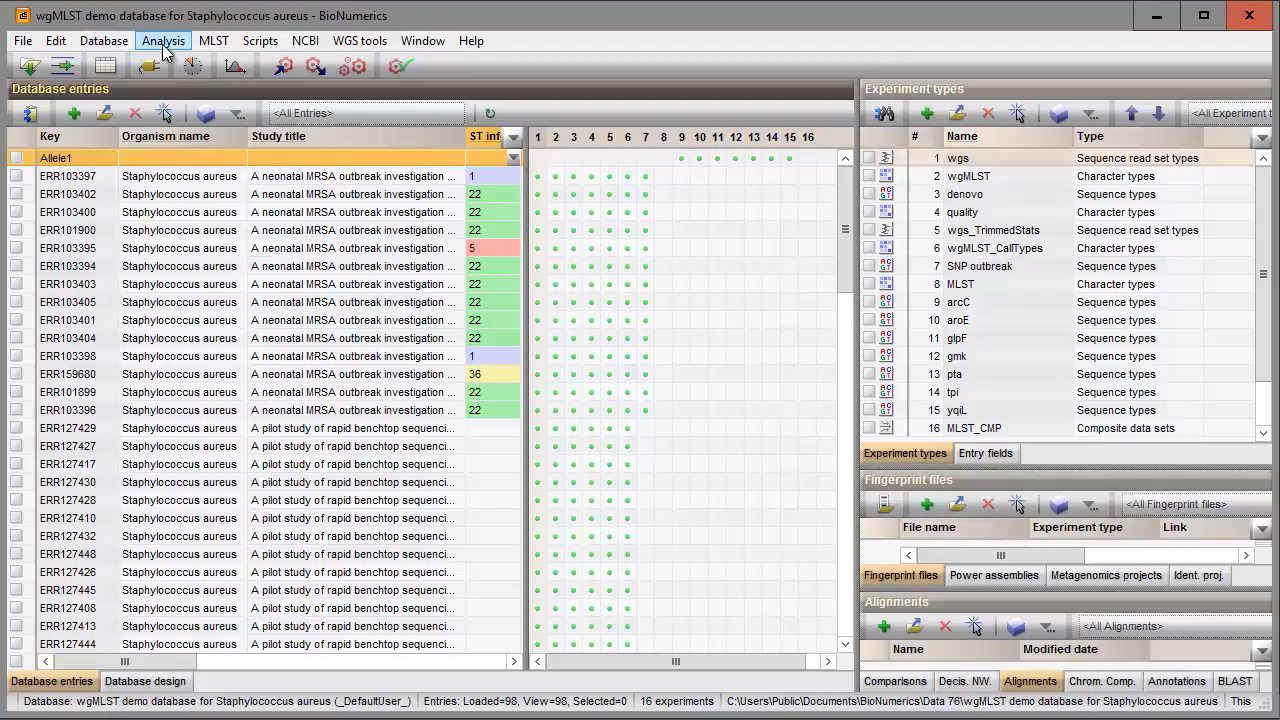
- Open Extract sequences Settings and add a new gene-extraction setup
left_click(162, 40)
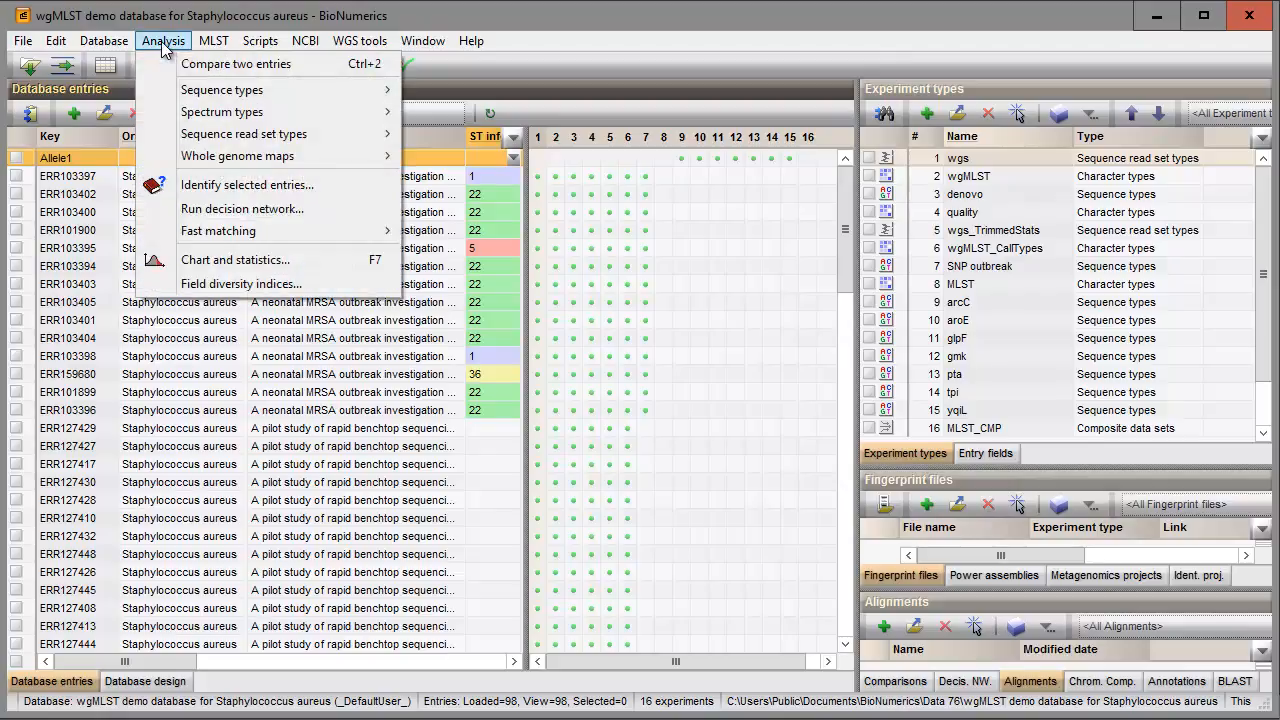
mouse_move(255, 90)
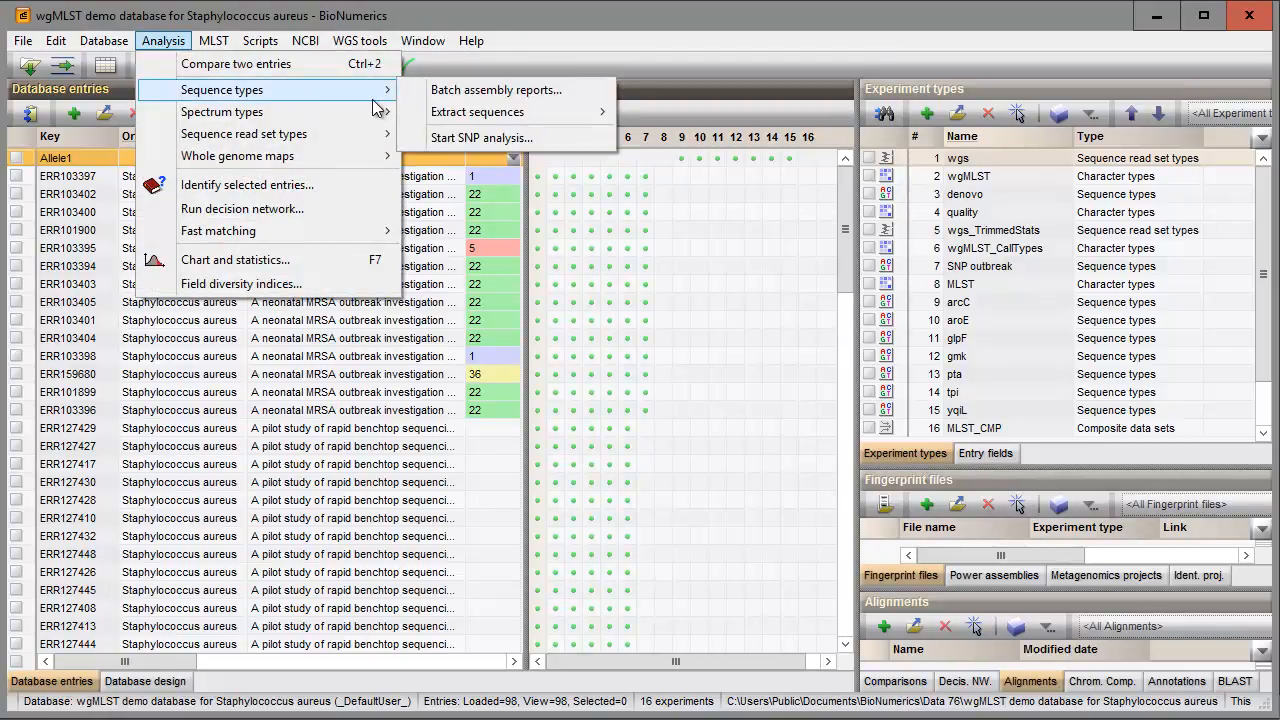
mouse_move(477, 111)
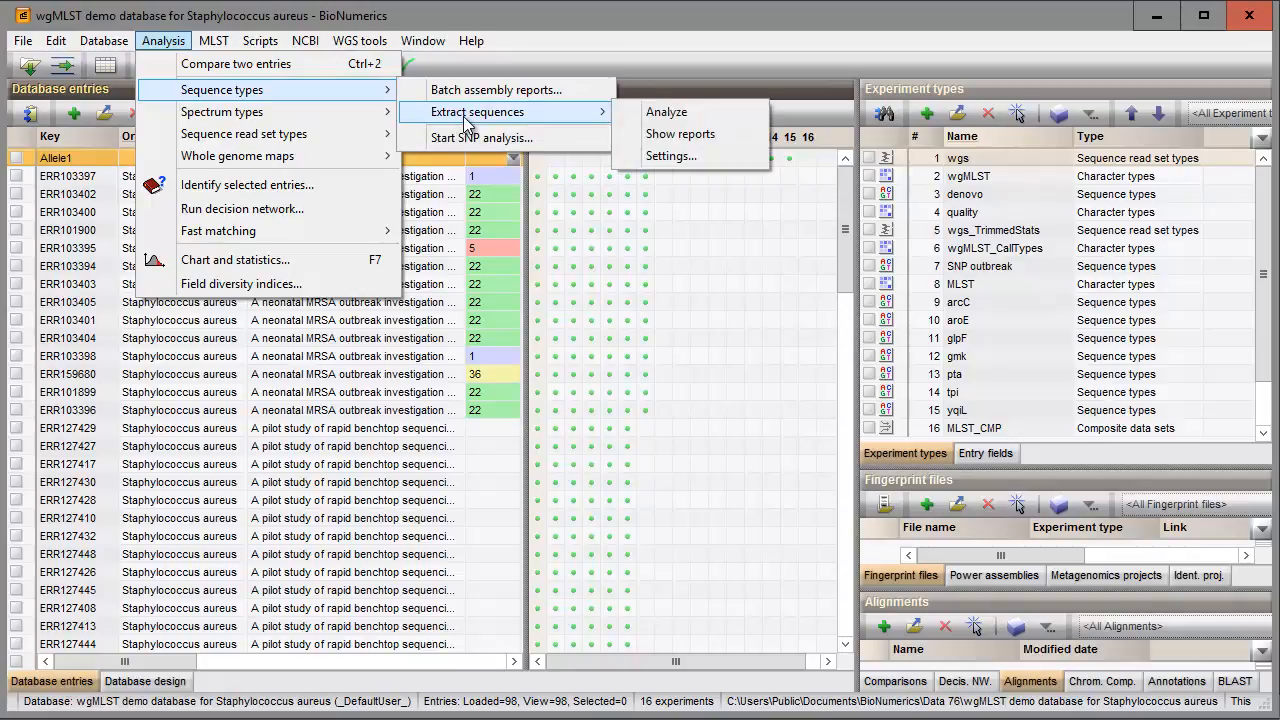
mouse_move(680, 133)
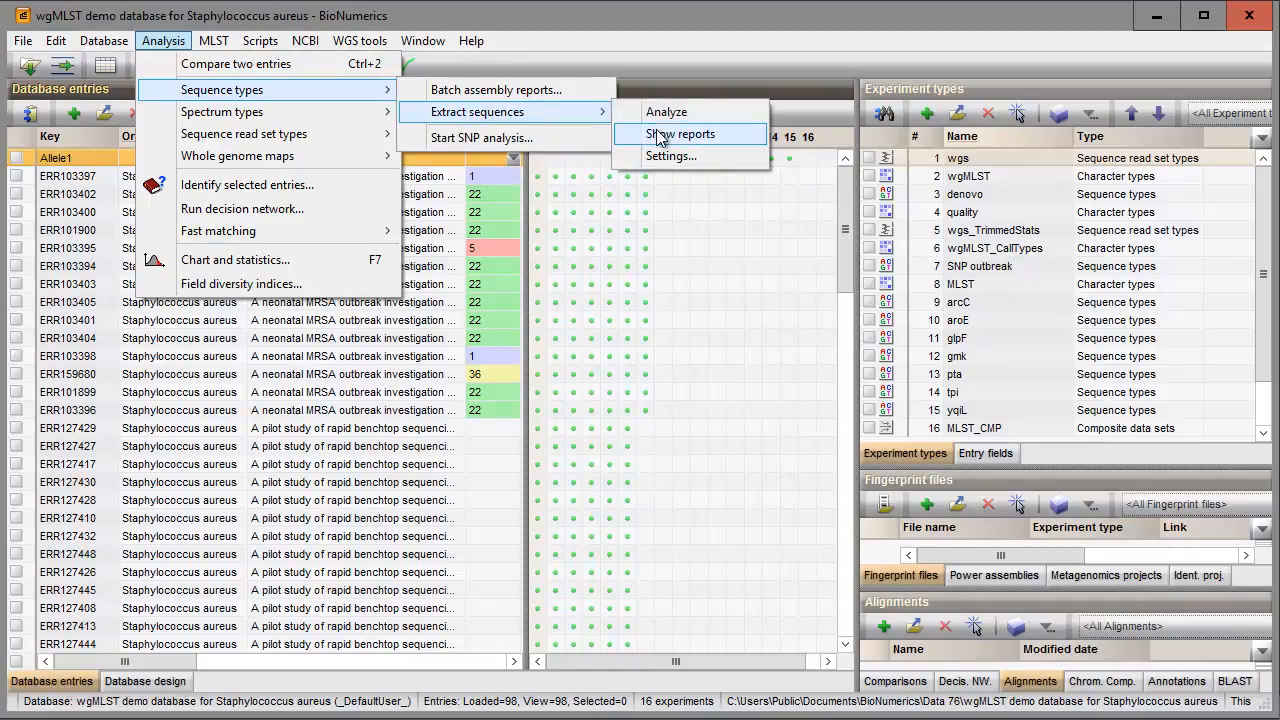
left_click(682, 133)
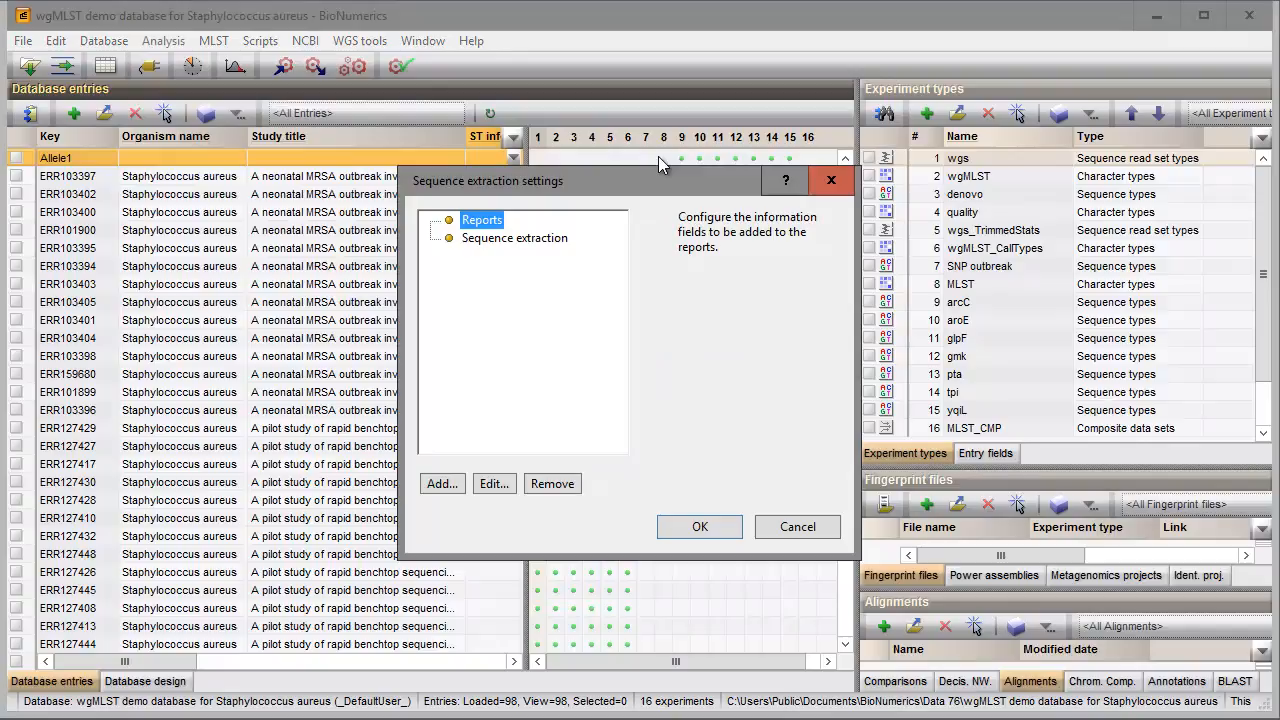
mouse_move(458, 476)
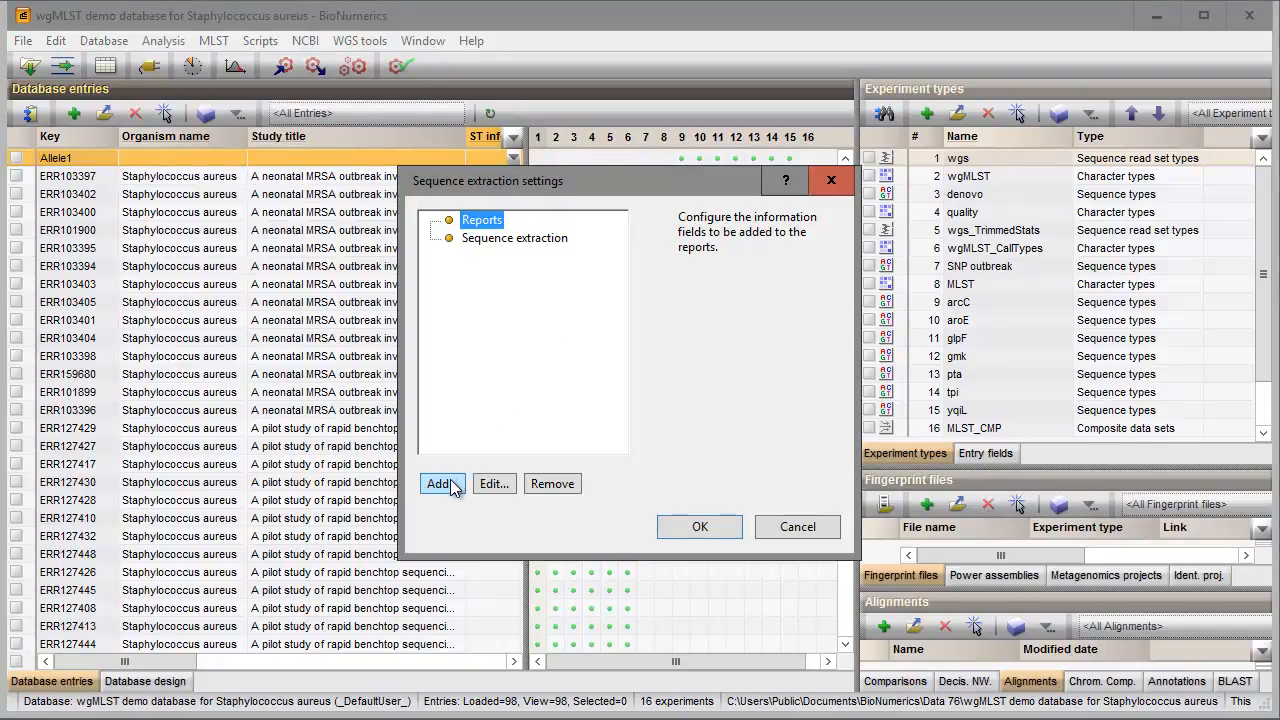
left_click(439, 484)
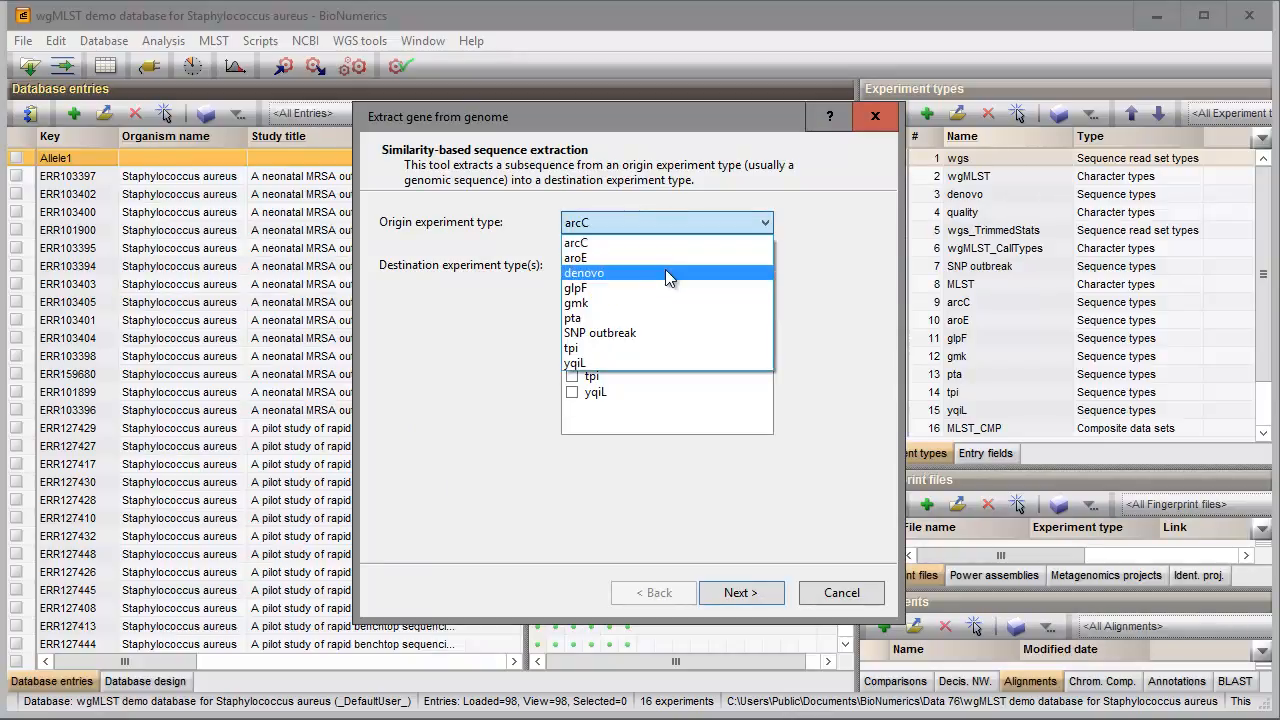
- Use denovo as origin and tick arcC, aroE, glpF, gmk, pta, tpi, yqiL as destinations
left_click(584, 272)
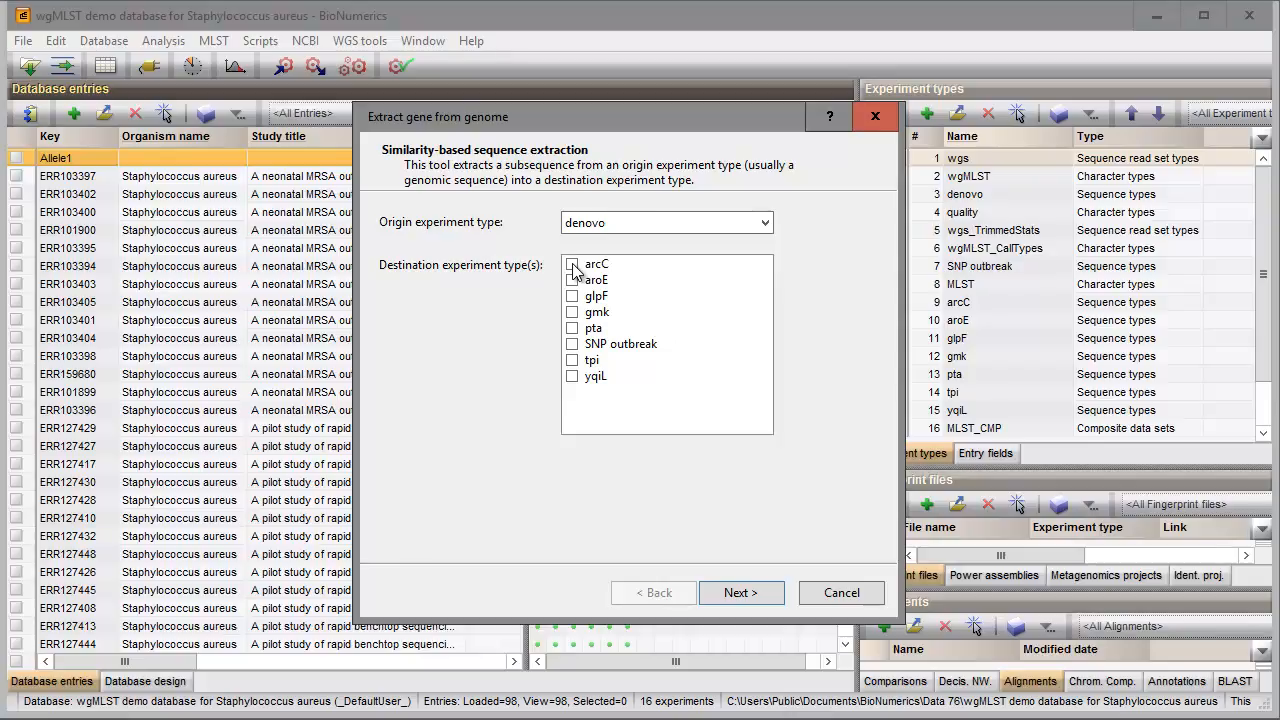
left_click(573, 263)
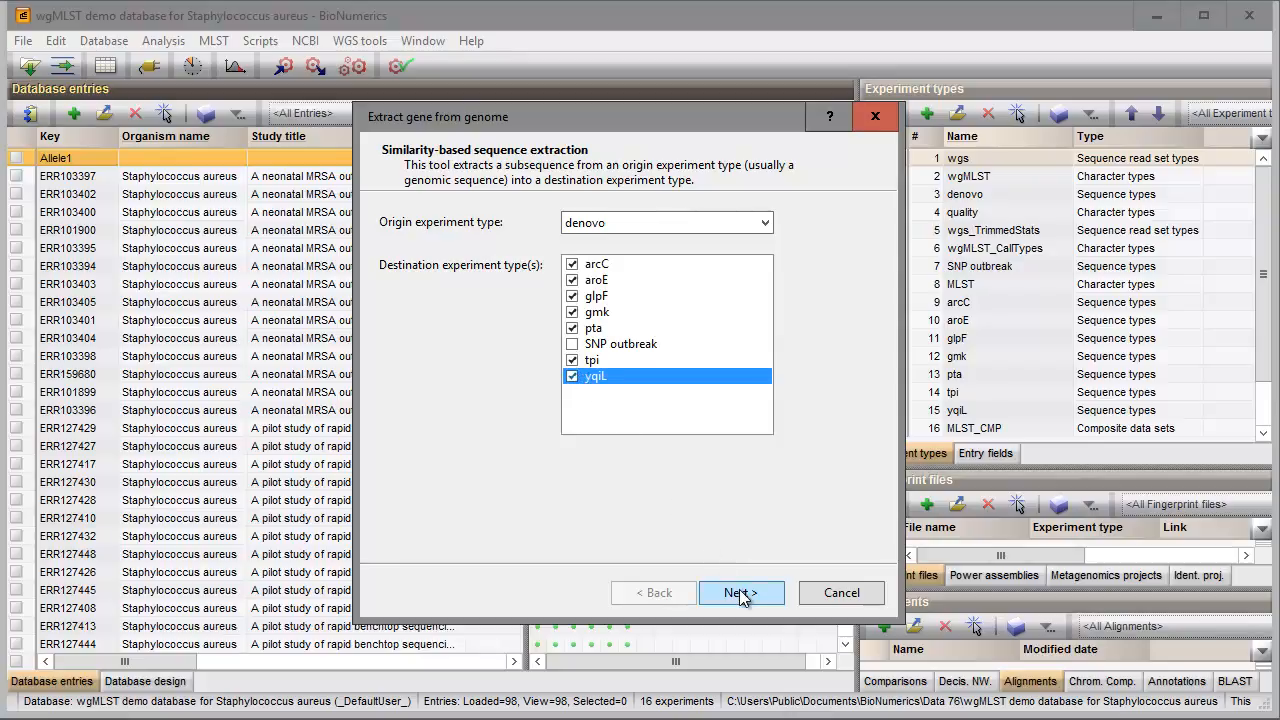
left_click(741, 592)
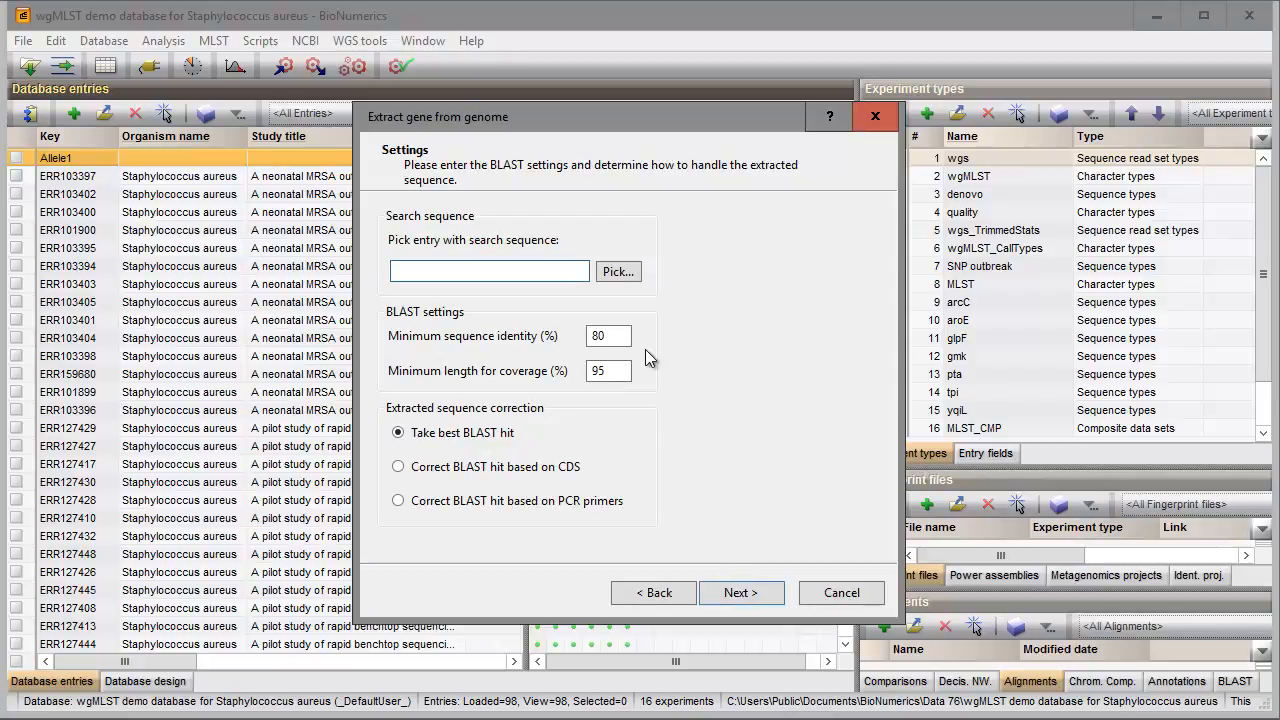
mouse_move(622, 308)
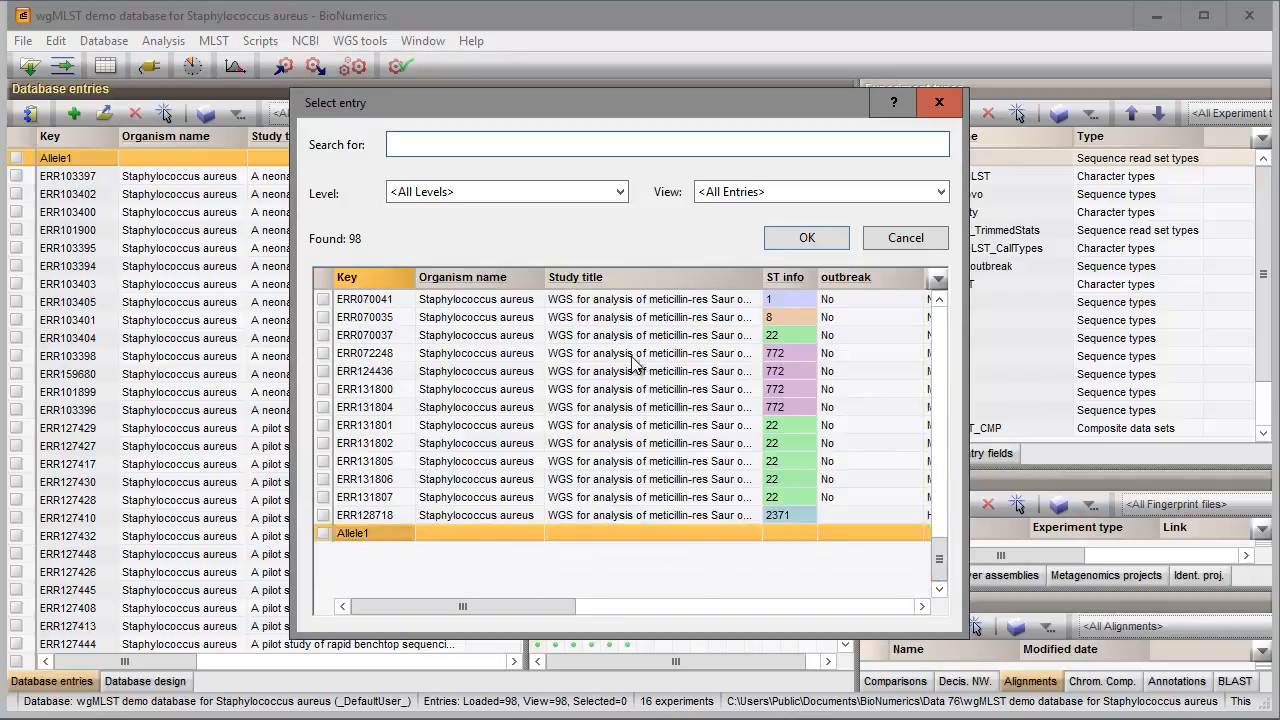
- Pick Allele1 as search sequence, keep BLAST defaults, and finish the wizard
left_click(806, 237)
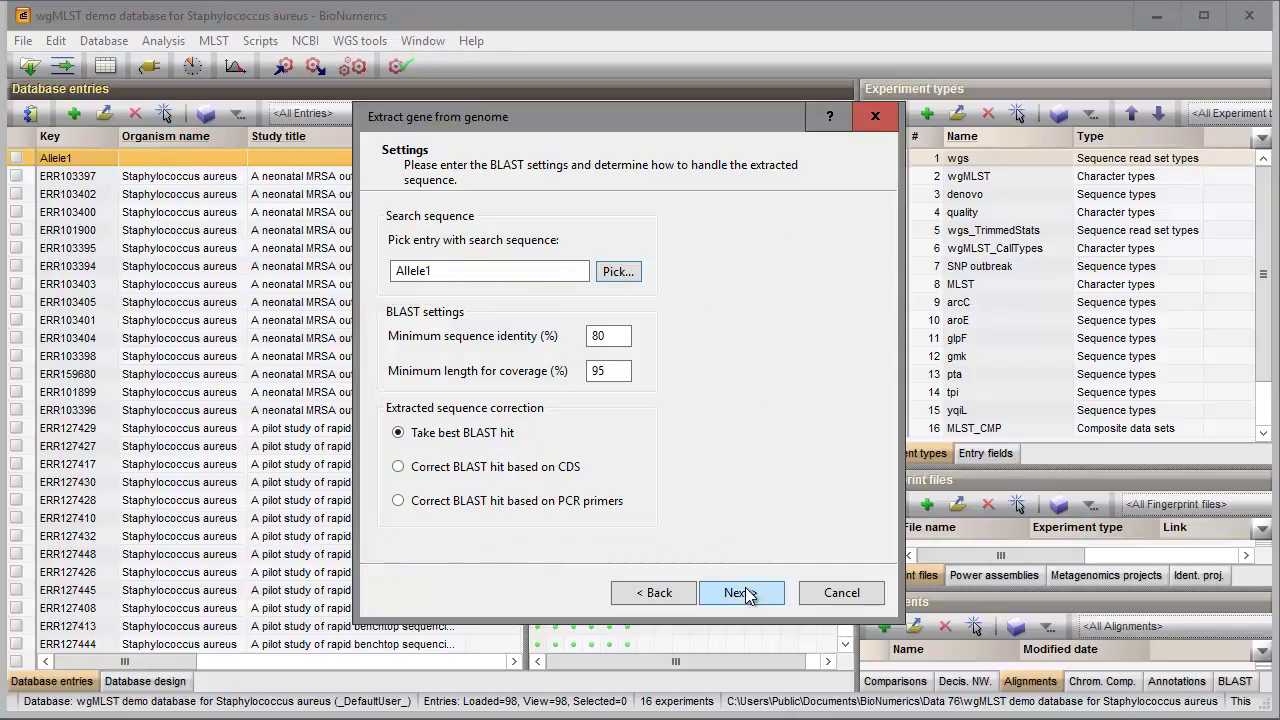
left_click(741, 592)
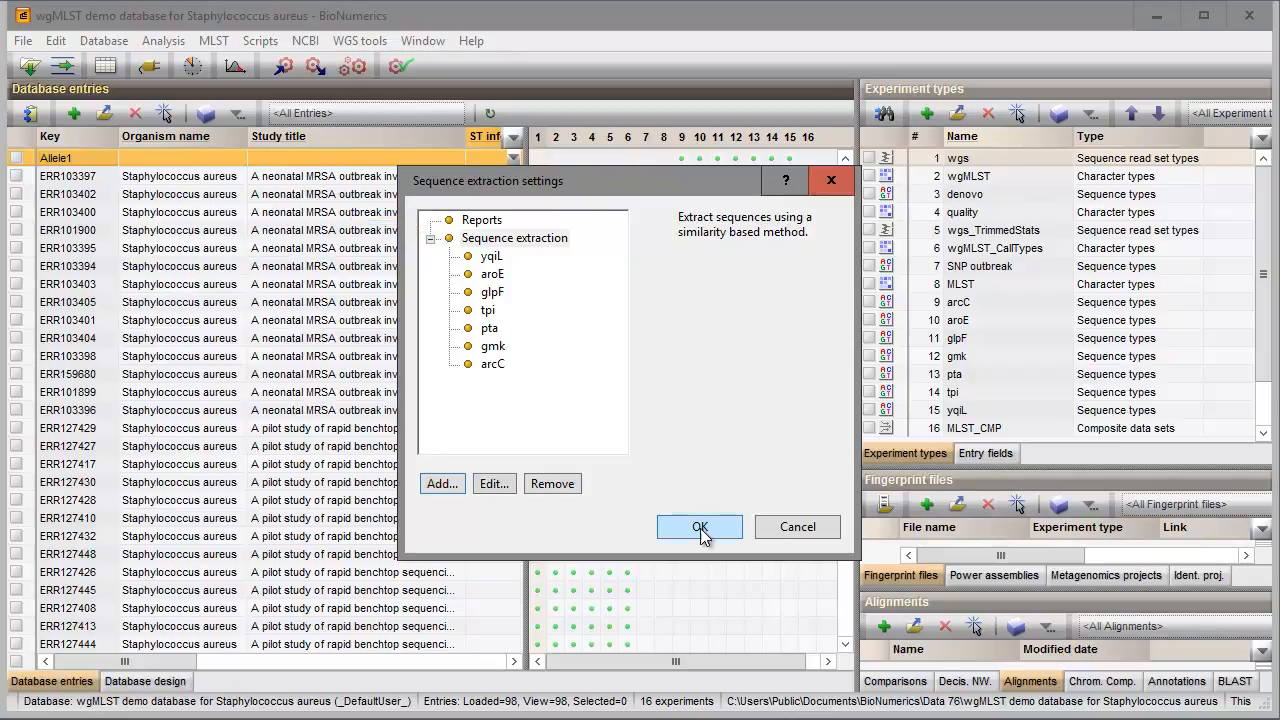
- Accept the sequence extraction settings to return to the database window
left_click(699, 527)
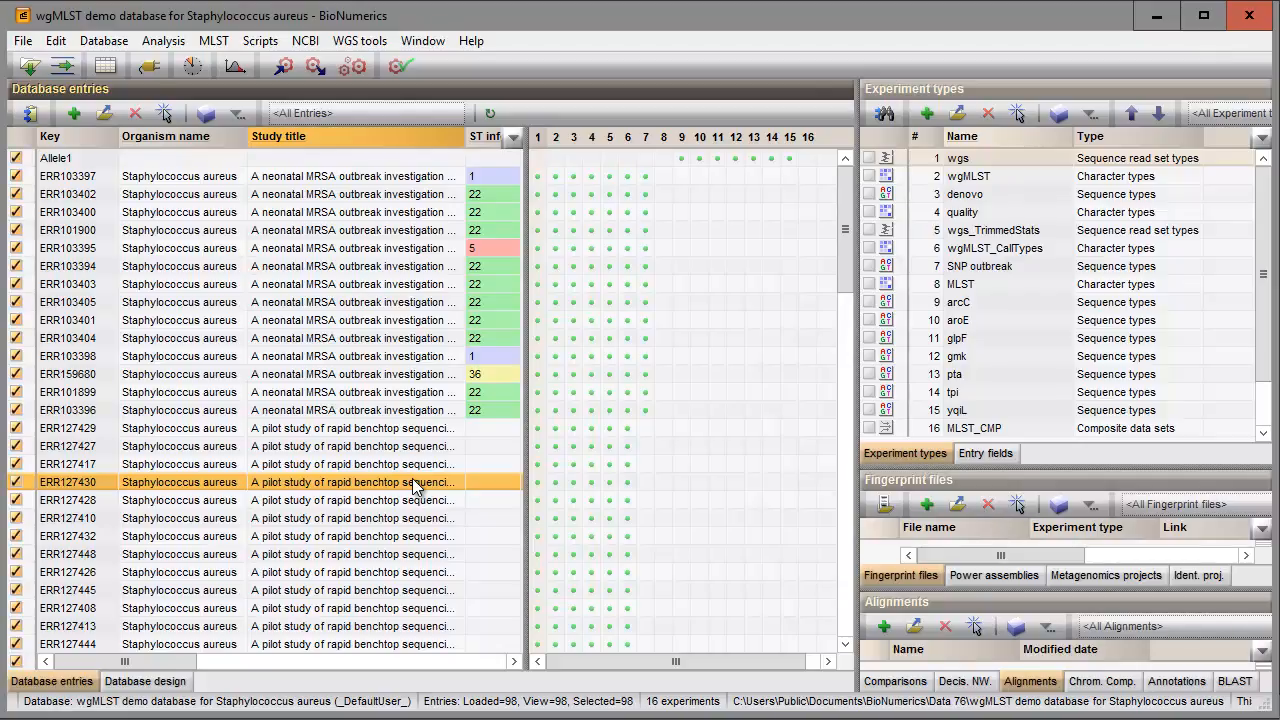
mouse_move(289, 364)
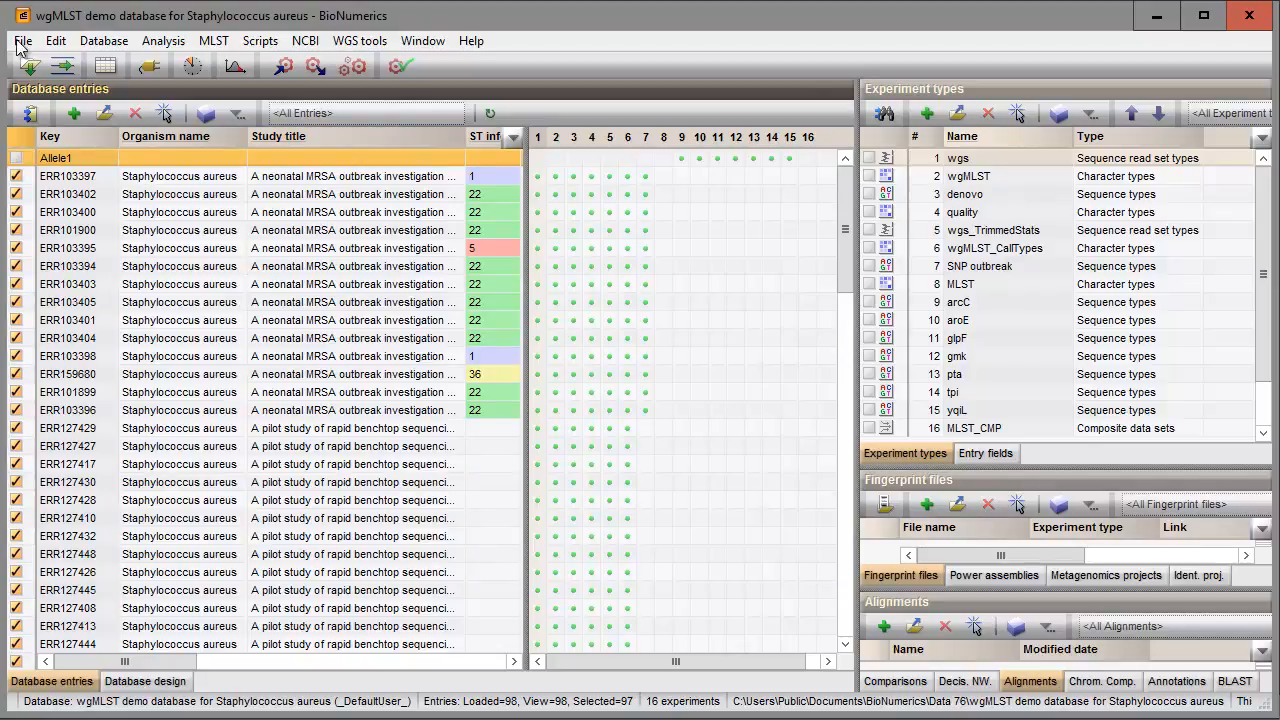
- Run Analysis > Sequence types > Extract sequences > Analyze on the selected entries
left_click(162, 40)
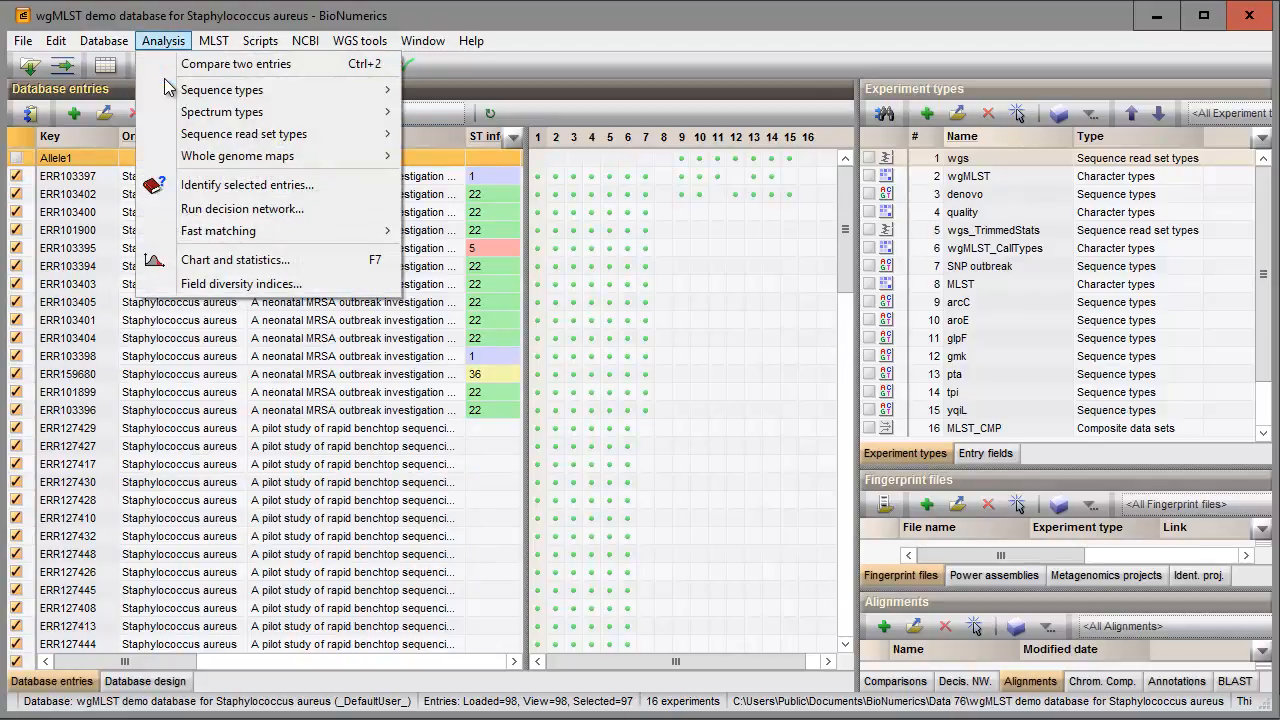
mouse_move(222, 89)
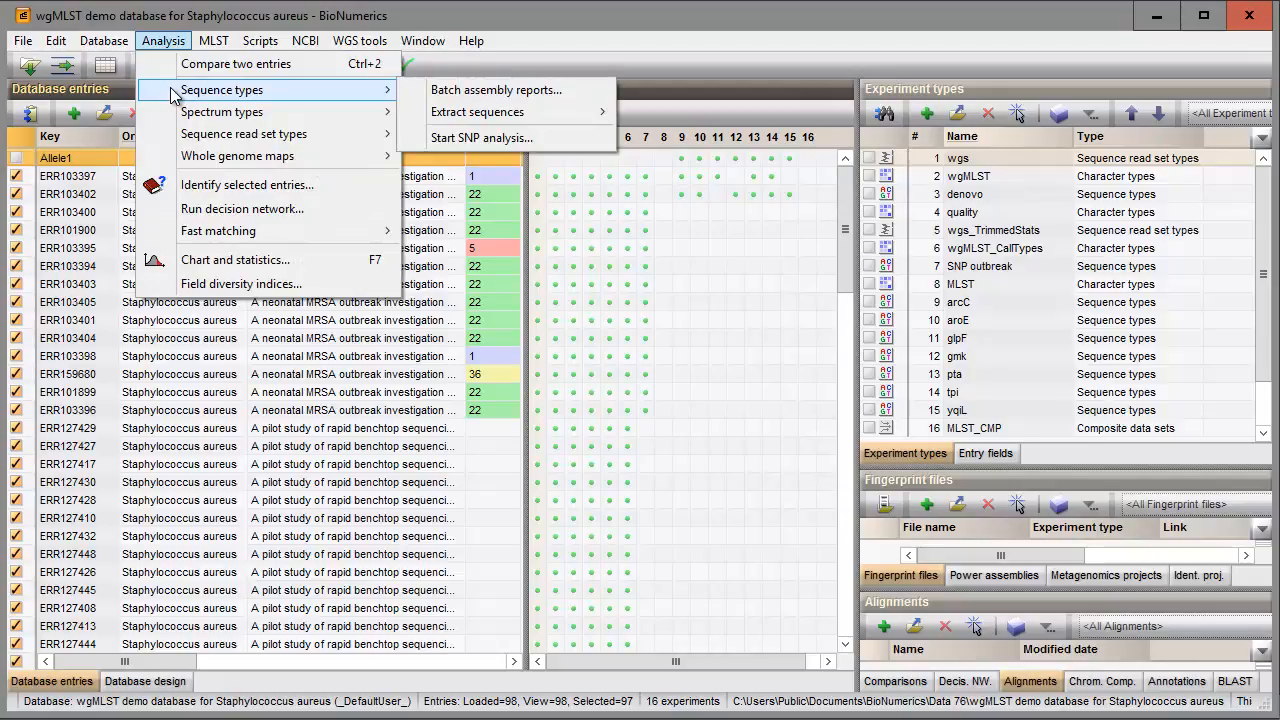
mouse_move(476, 111)
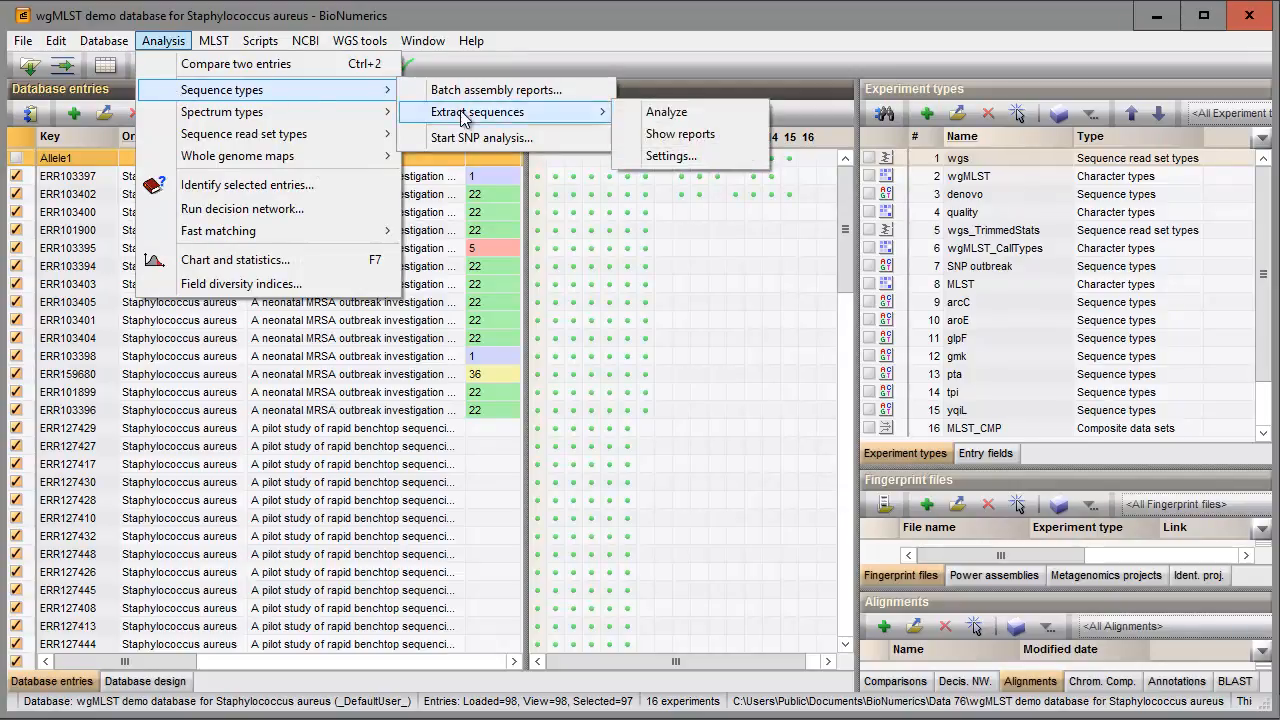
mouse_move(563, 122)
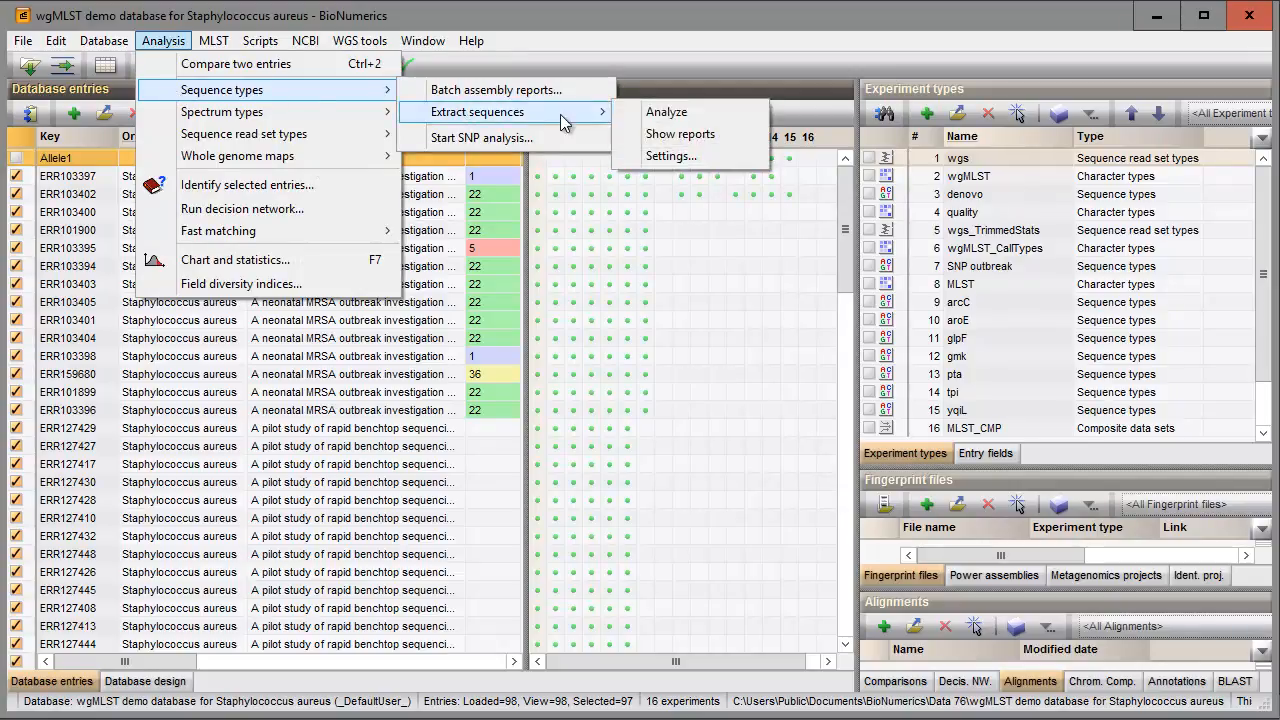
left_click(666, 111)
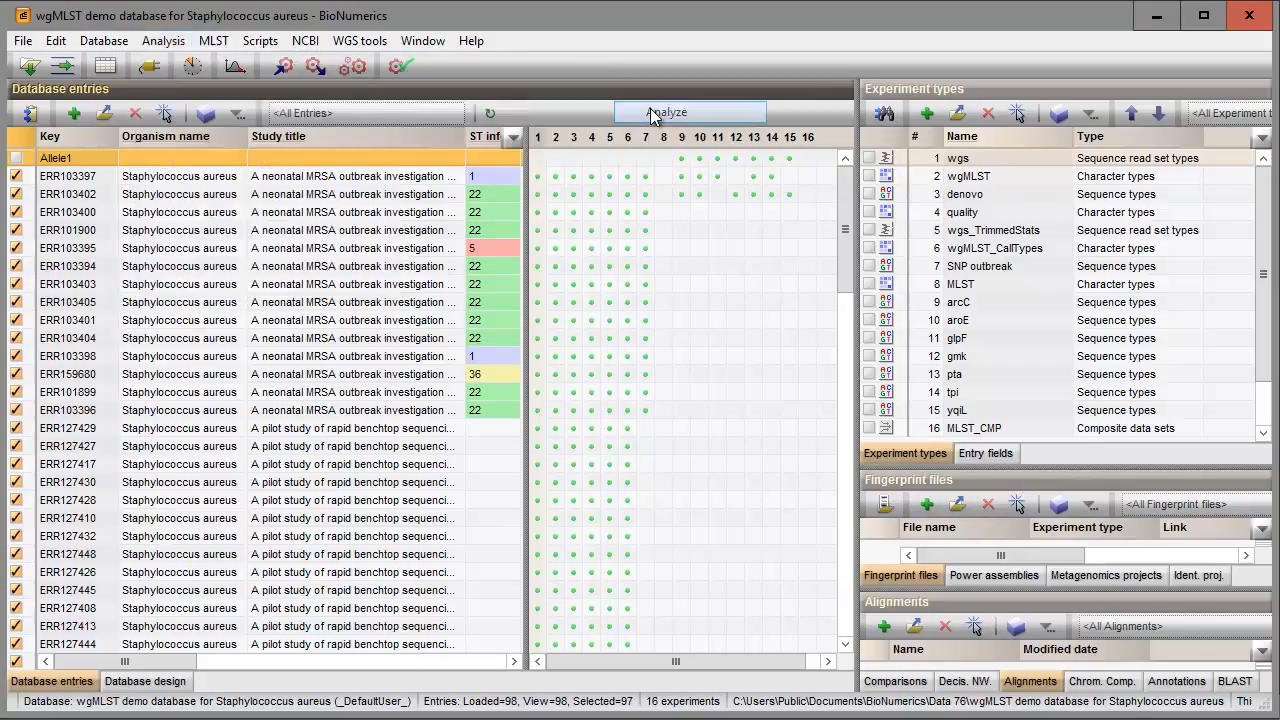
left_click(674, 111)
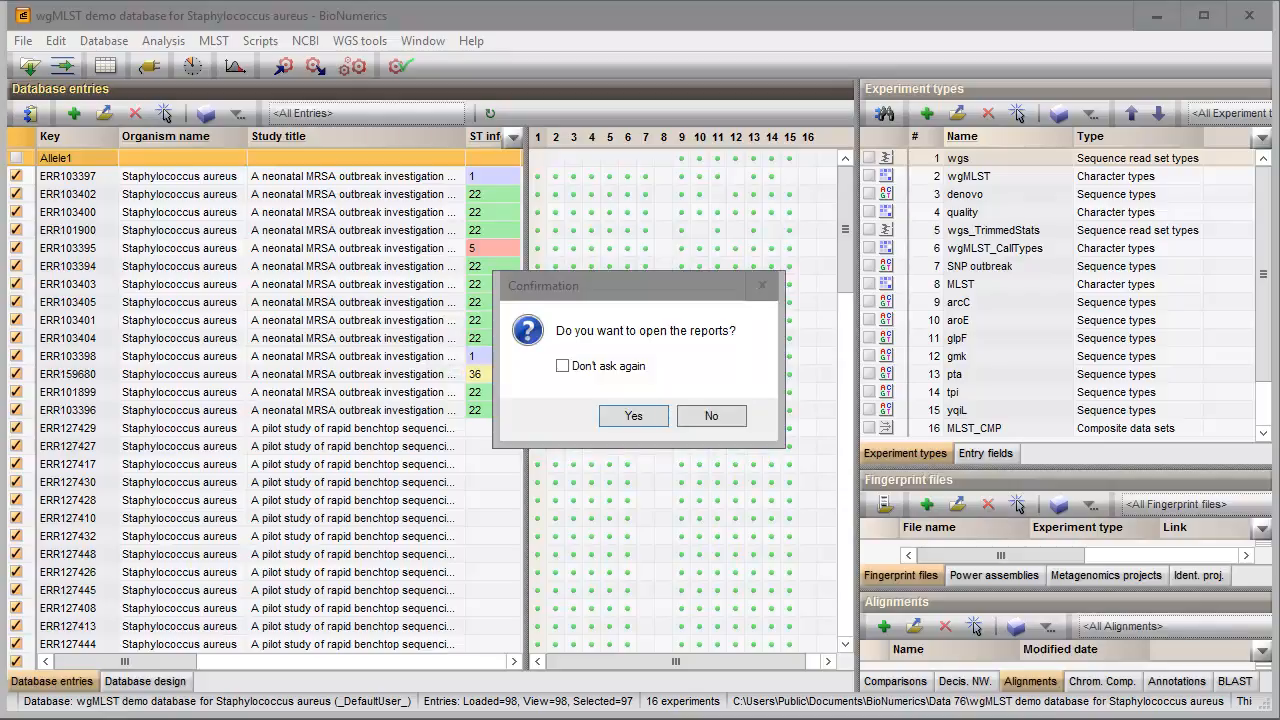
mouse_move(703, 49)
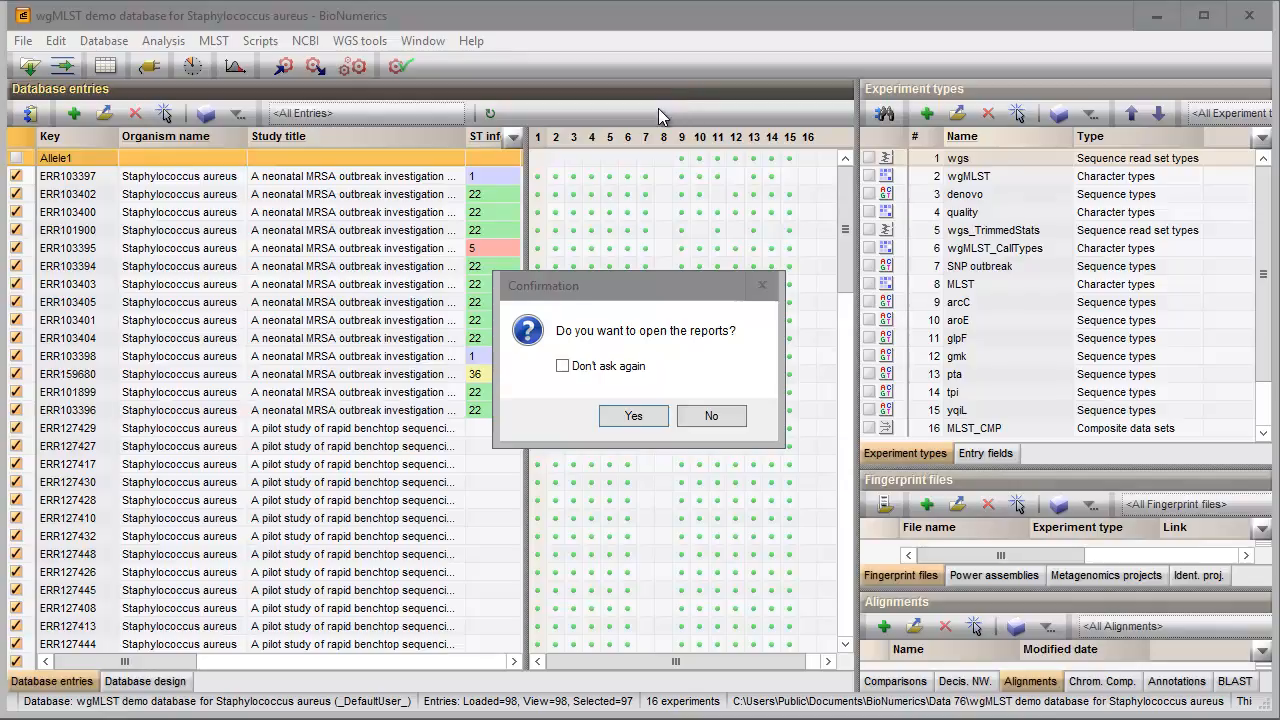
mouse_move(622, 360)
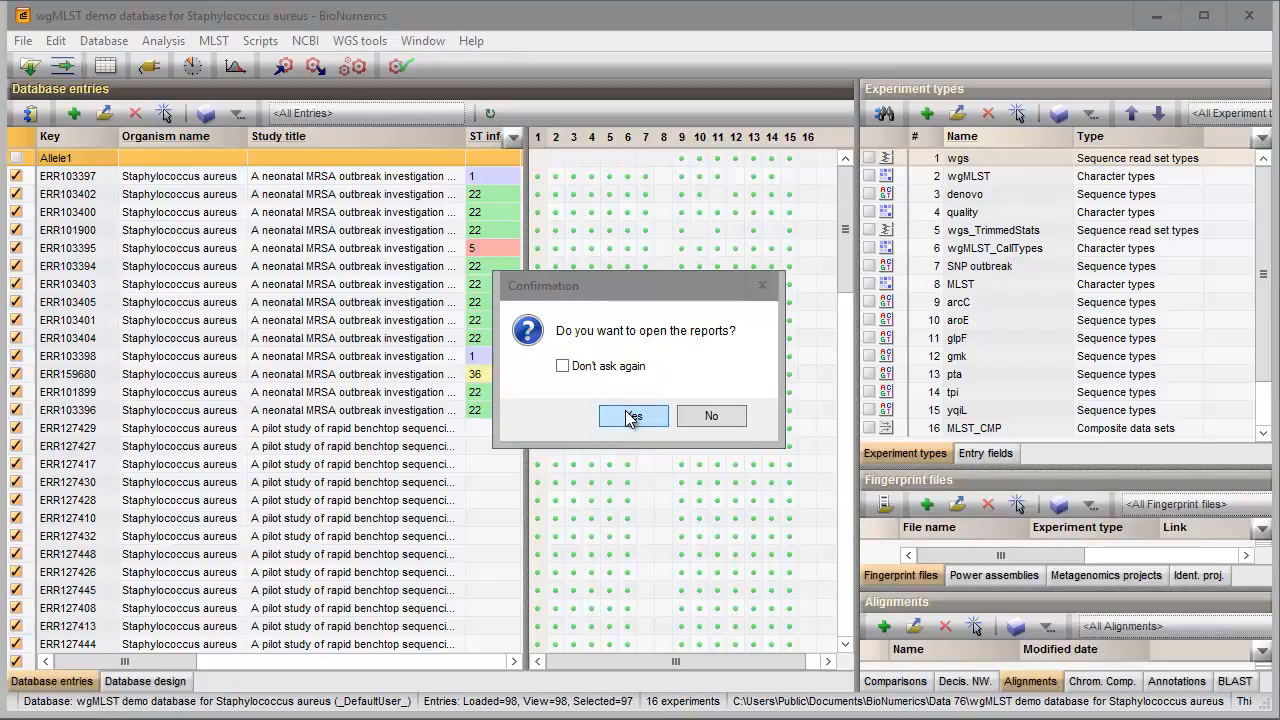
- Open the extraction reports, view ERR103403 and ERR103404, then close the report window
left_click(633, 416)
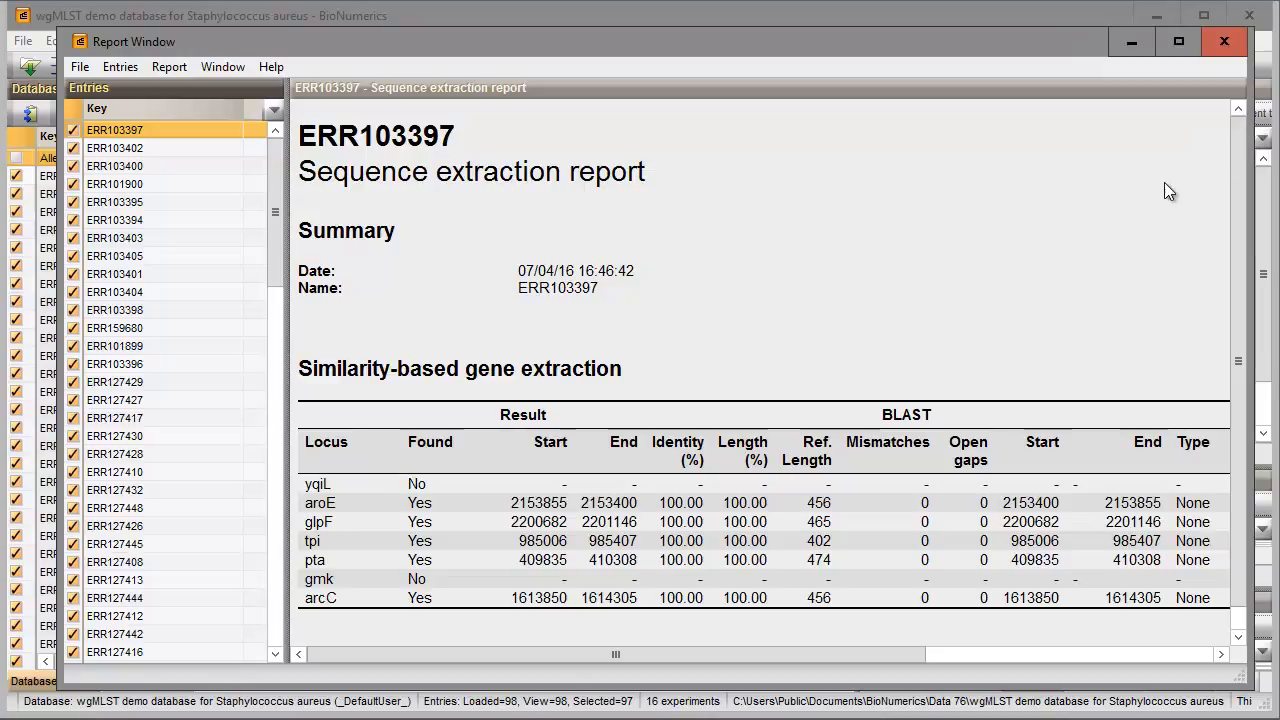
mouse_move(977, 277)
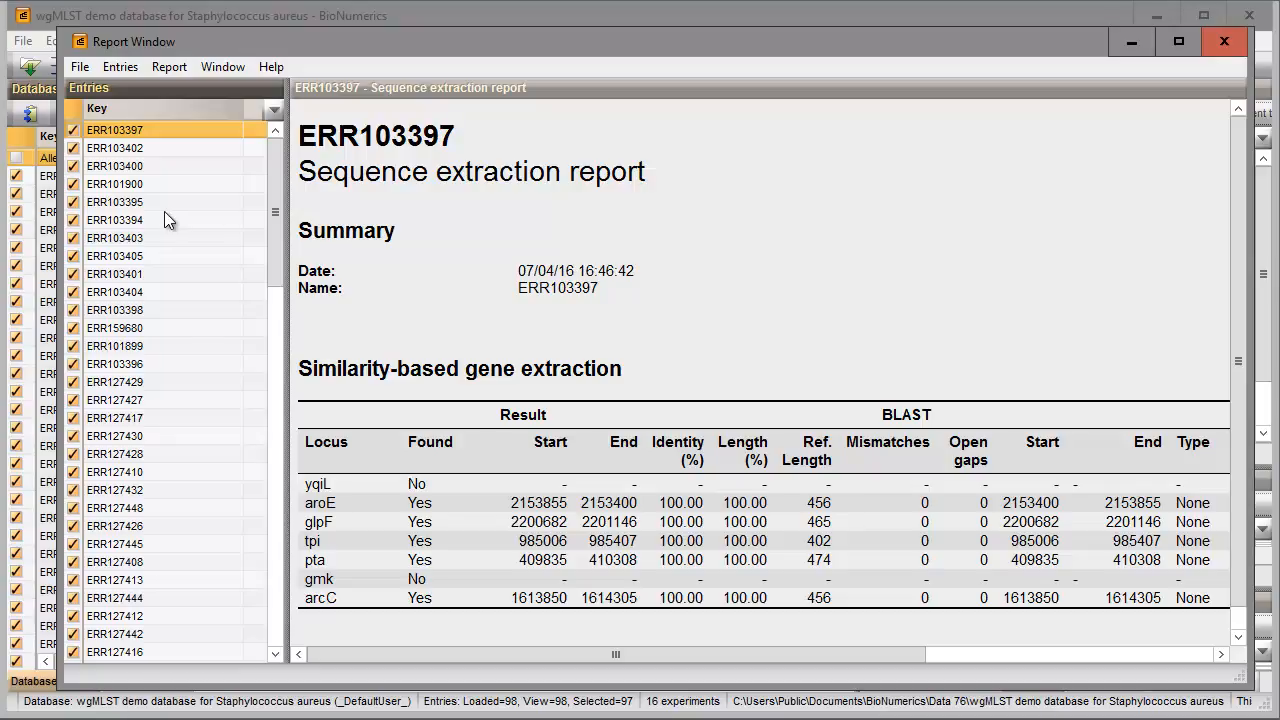
left_click(114, 238)
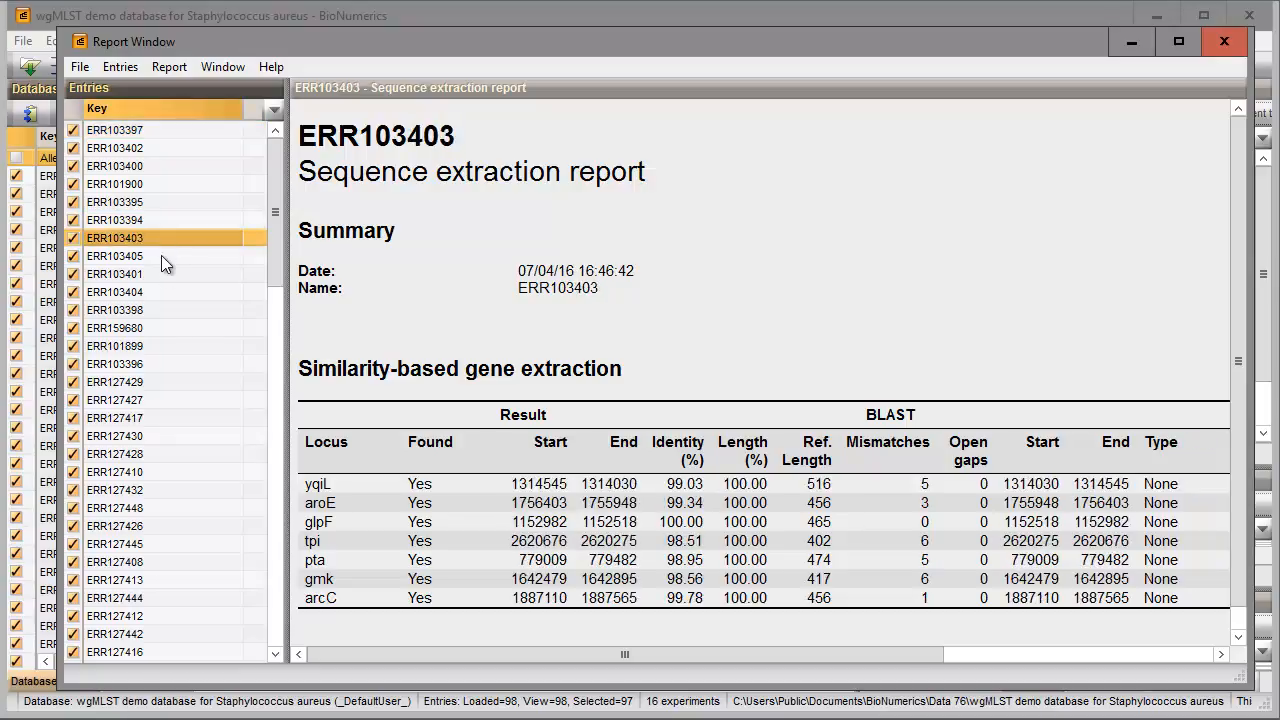
left_click(114, 291)
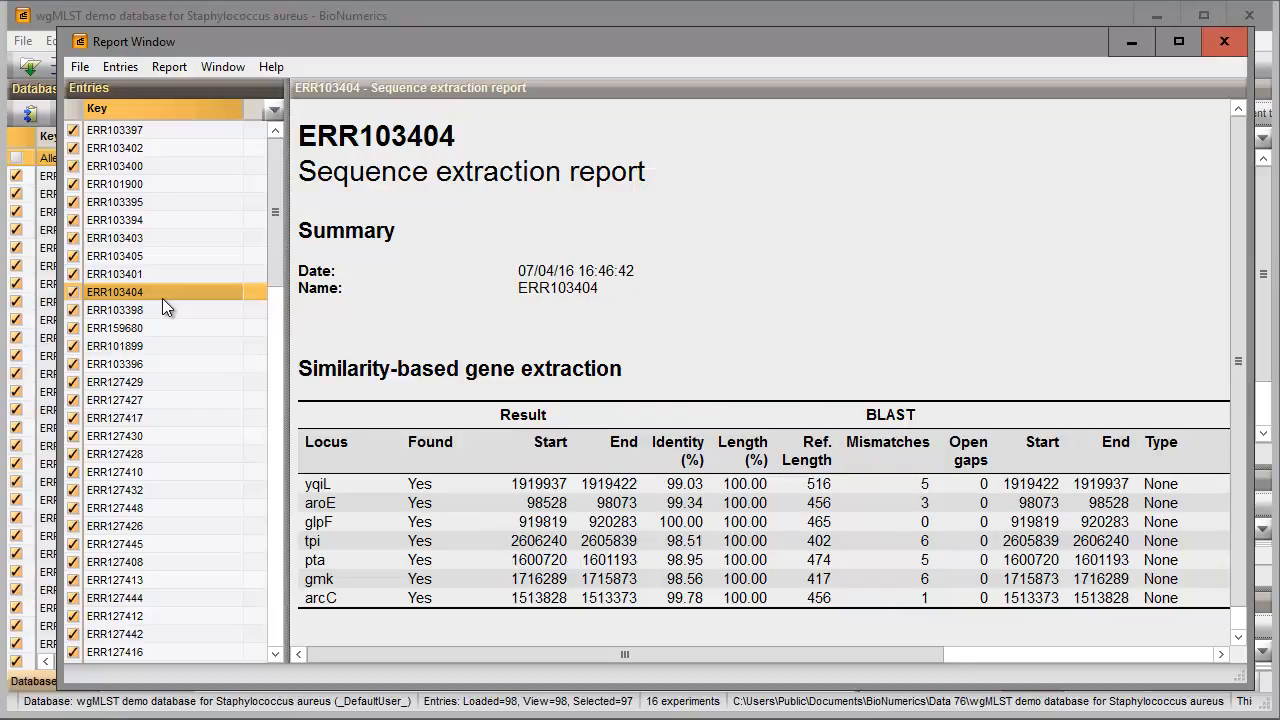
mouse_move(1223, 42)
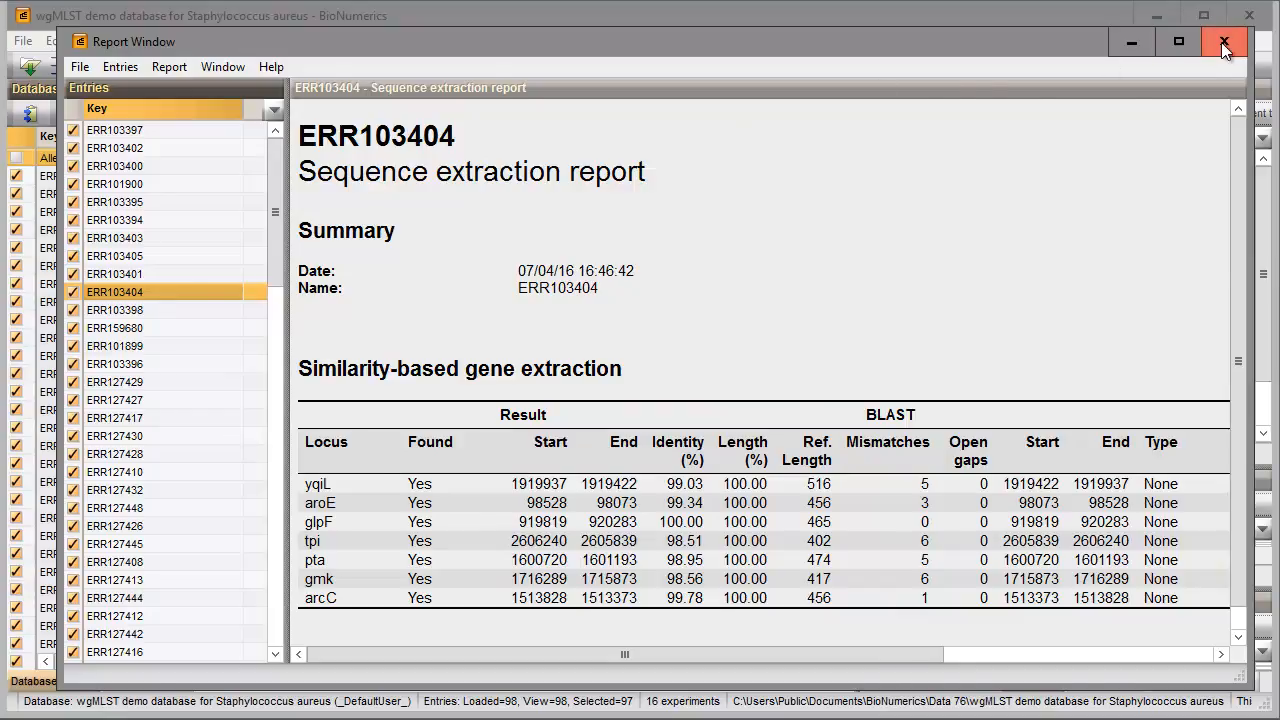
left_click(1223, 41)
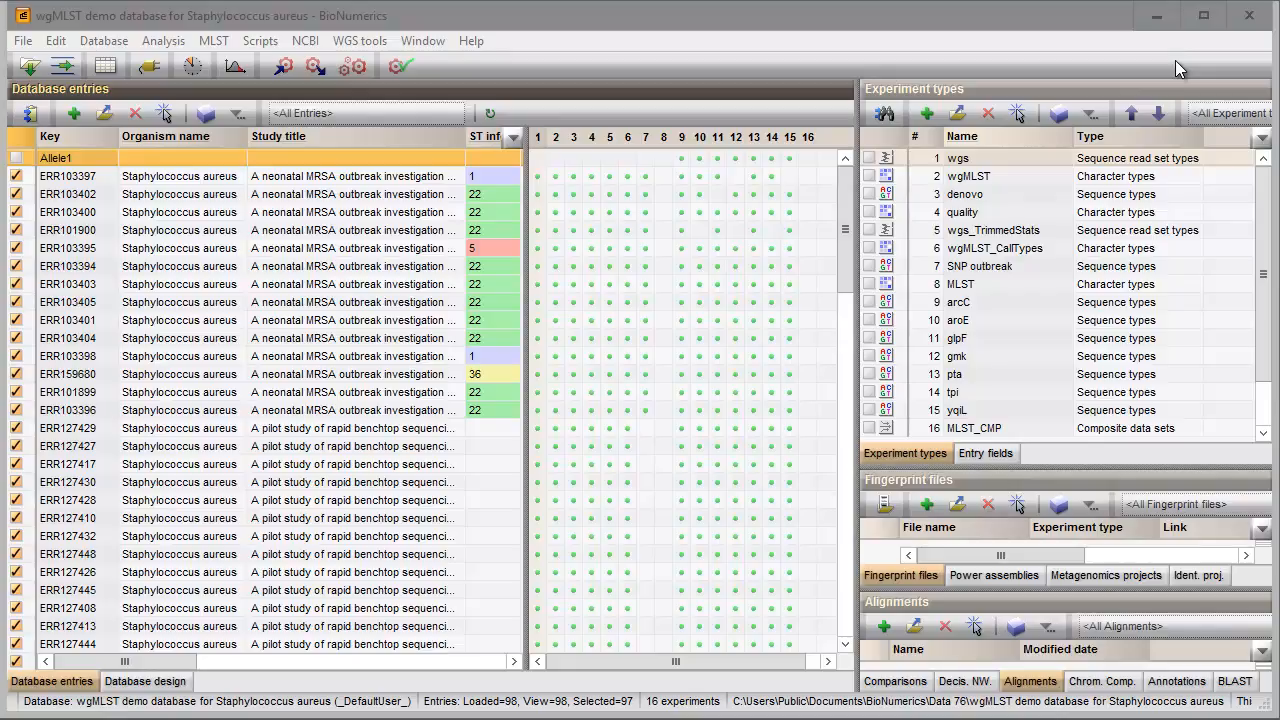
mouse_move(1098, 85)
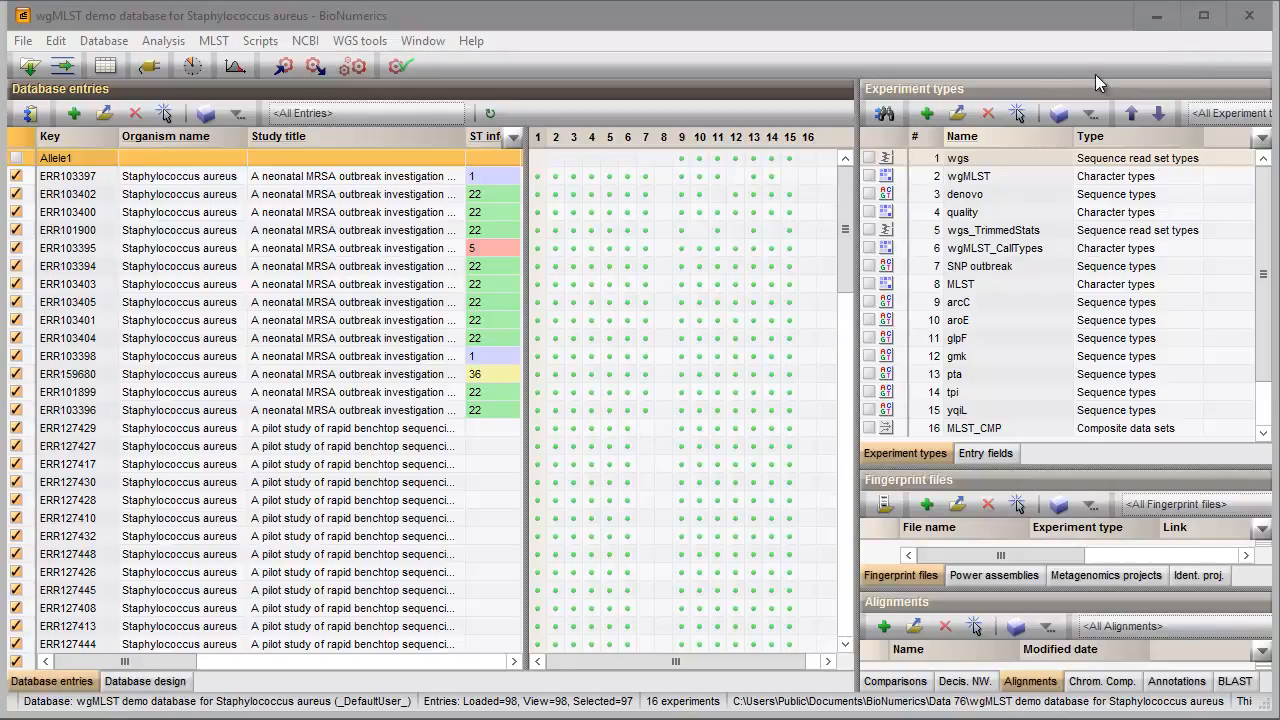
- Open the Analysis menu to reach the Extract sequences Show reports option
left_click(163, 40)
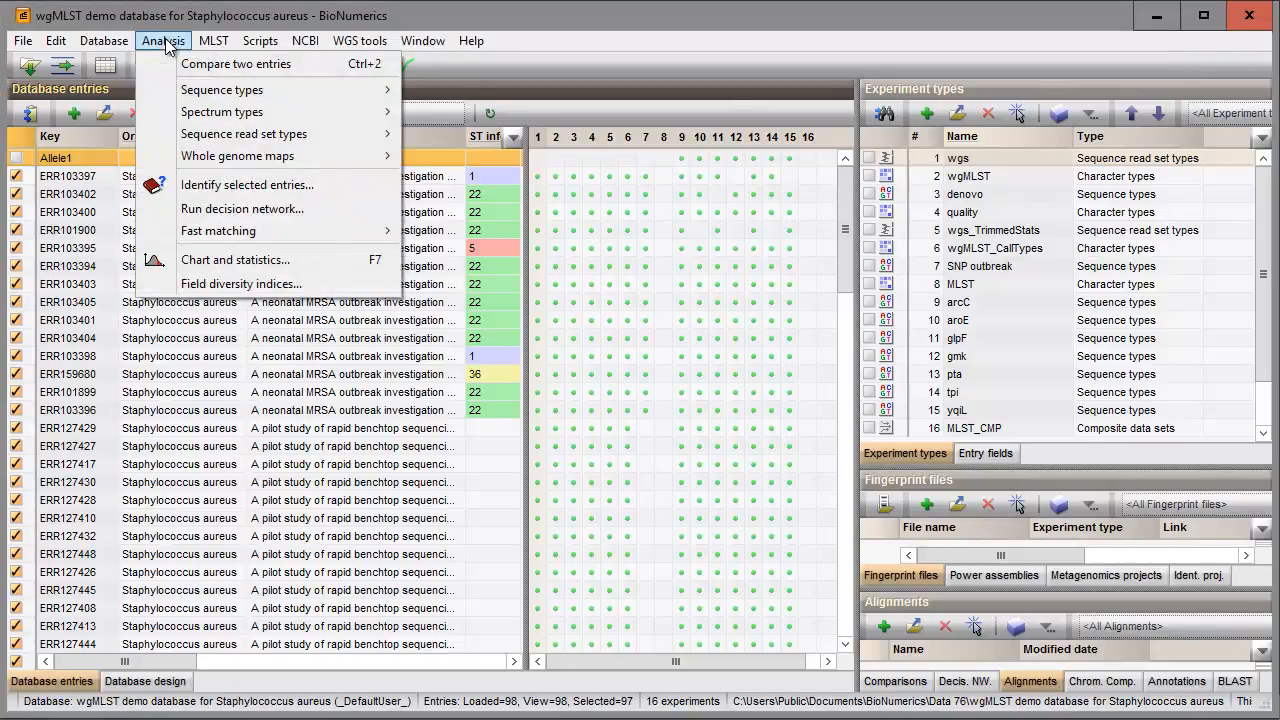
mouse_move(222, 90)
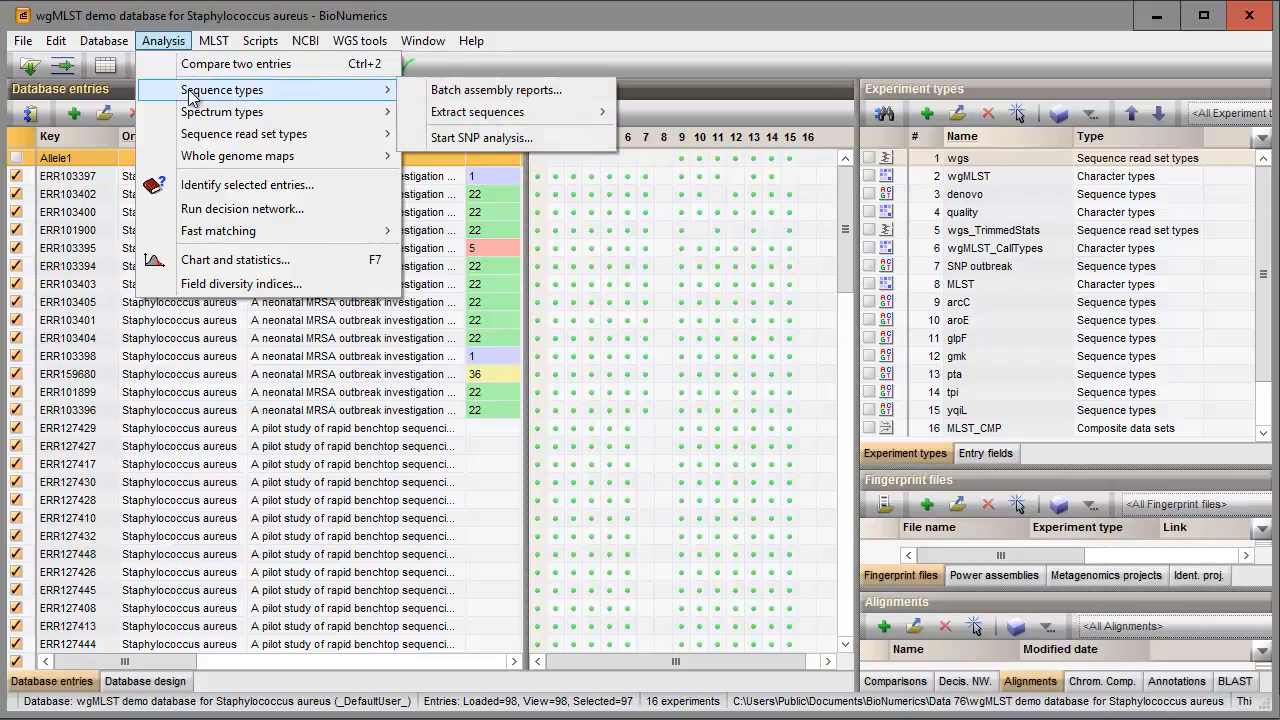
mouse_move(478, 111)
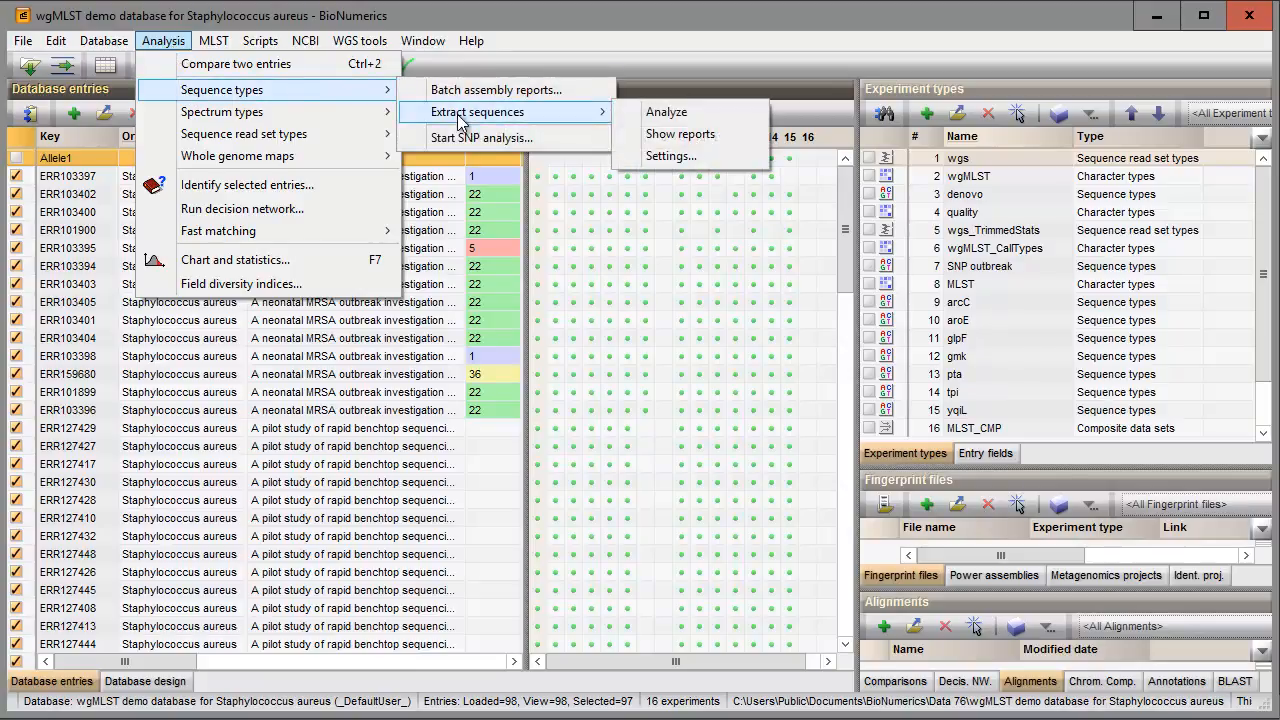
mouse_move(684, 134)
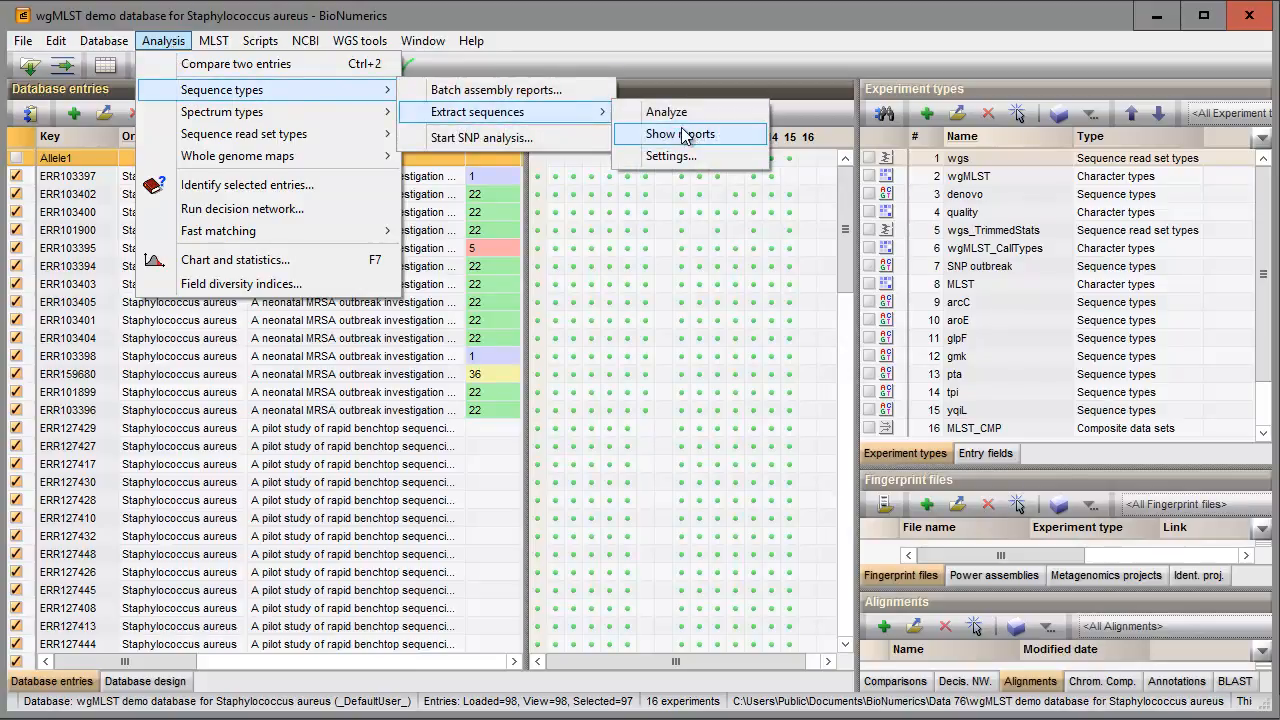